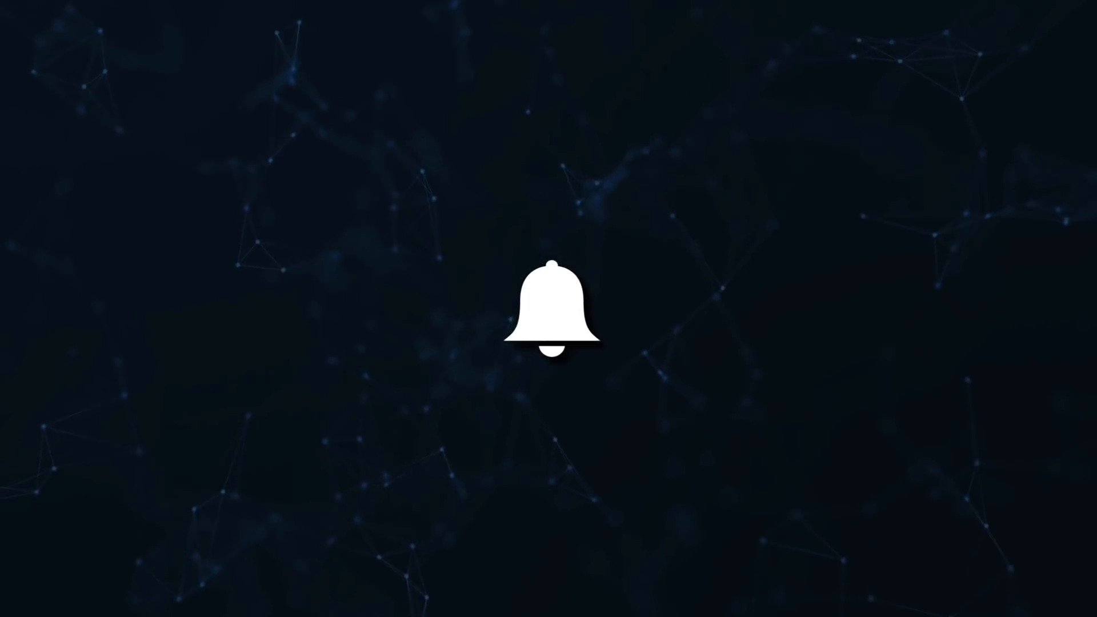
Bring up the EP11 main plugin class with its empty onEnable method.
{"action": "left_click", "coordinate": [553, 315]}
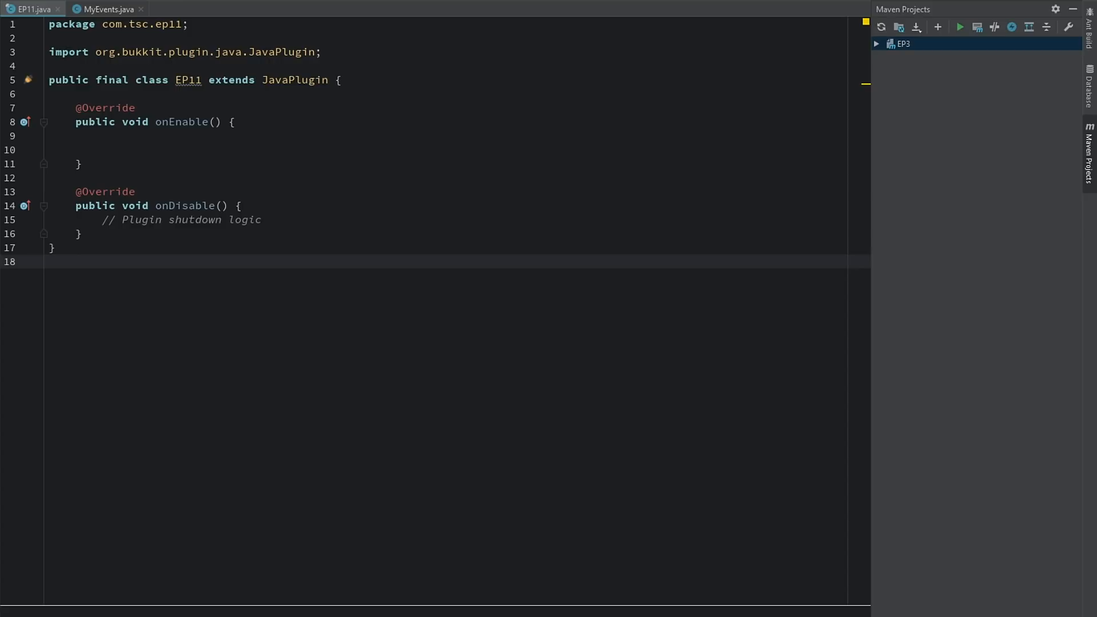
In MyEvents, declare public void blockbreak(BlockBreakEvent event).
{"action": "left_click", "coordinate": [105, 9]}
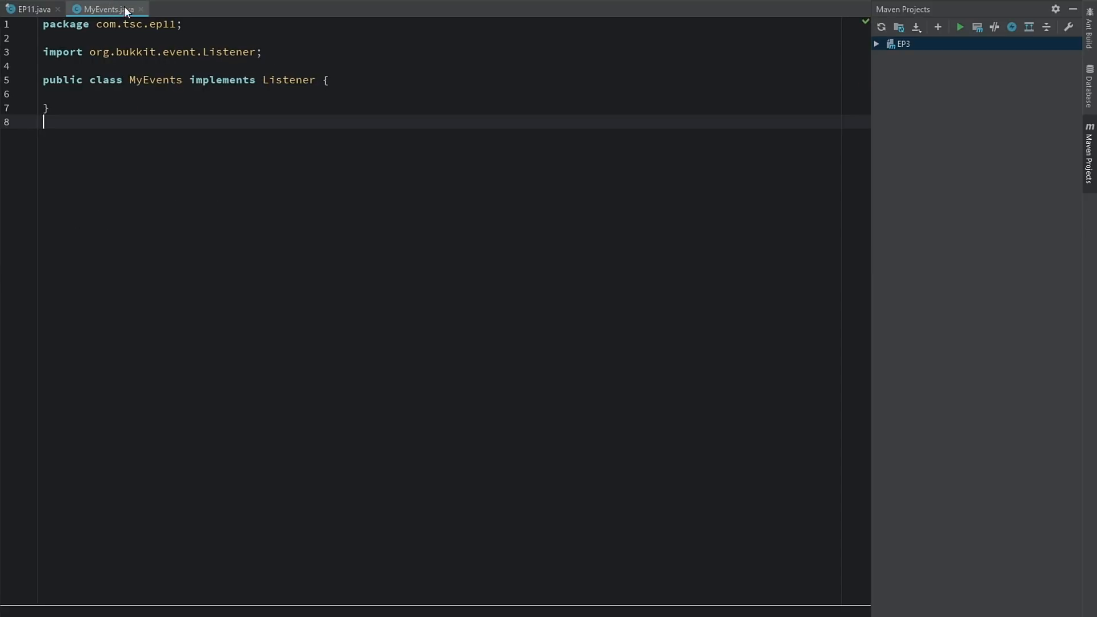
{"action": "left_click", "coordinate": [266, 93]}
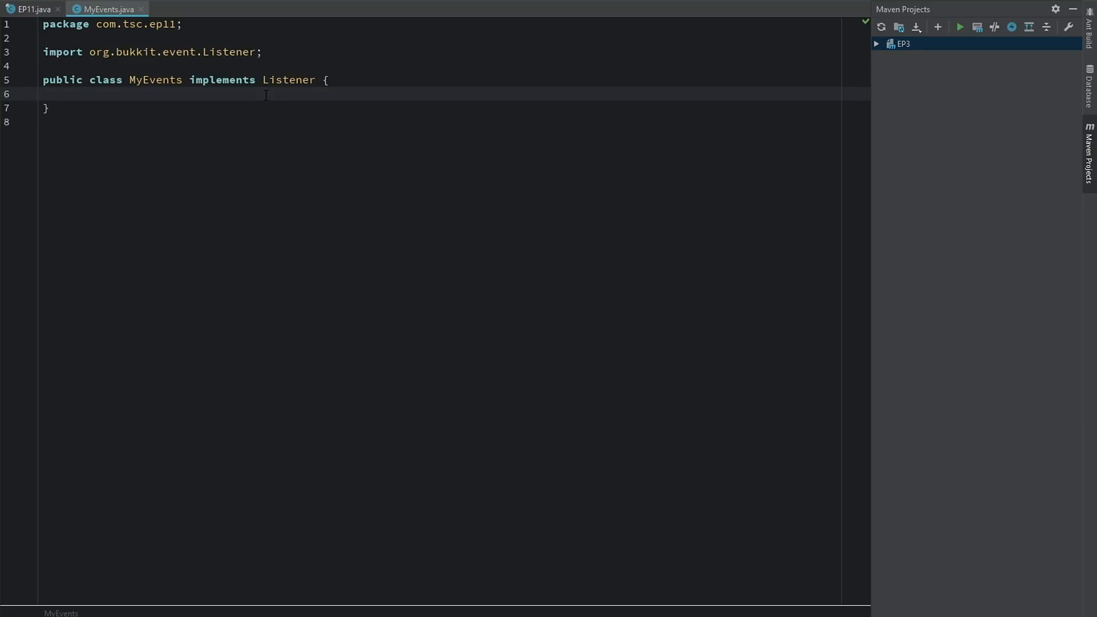
{"action": "type", "text": "publi"}
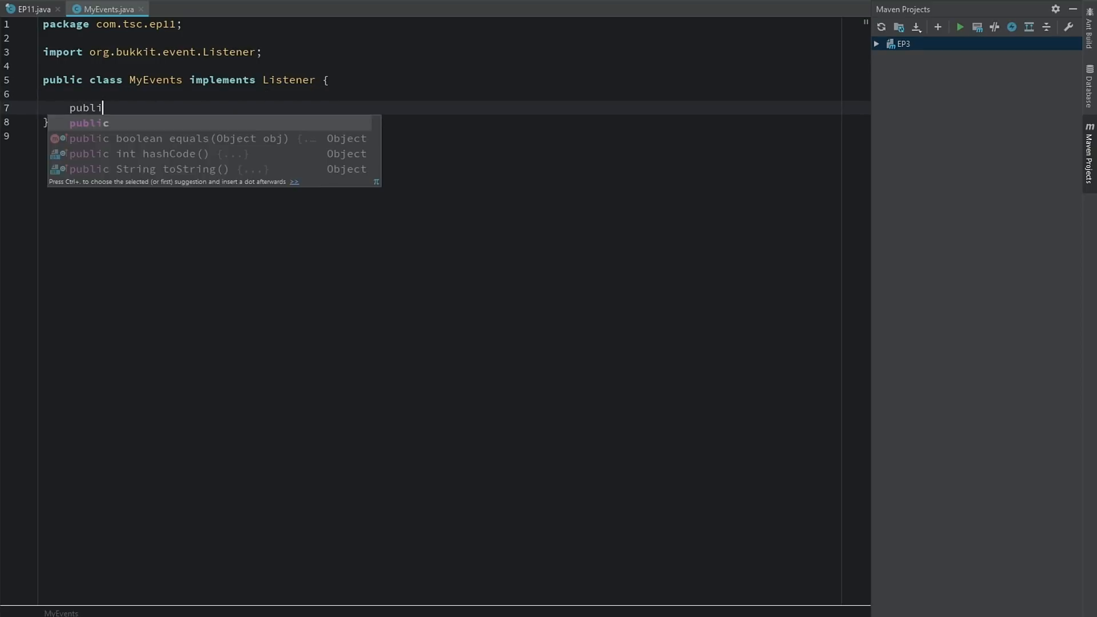
{"action": "type", "text": "void block"}
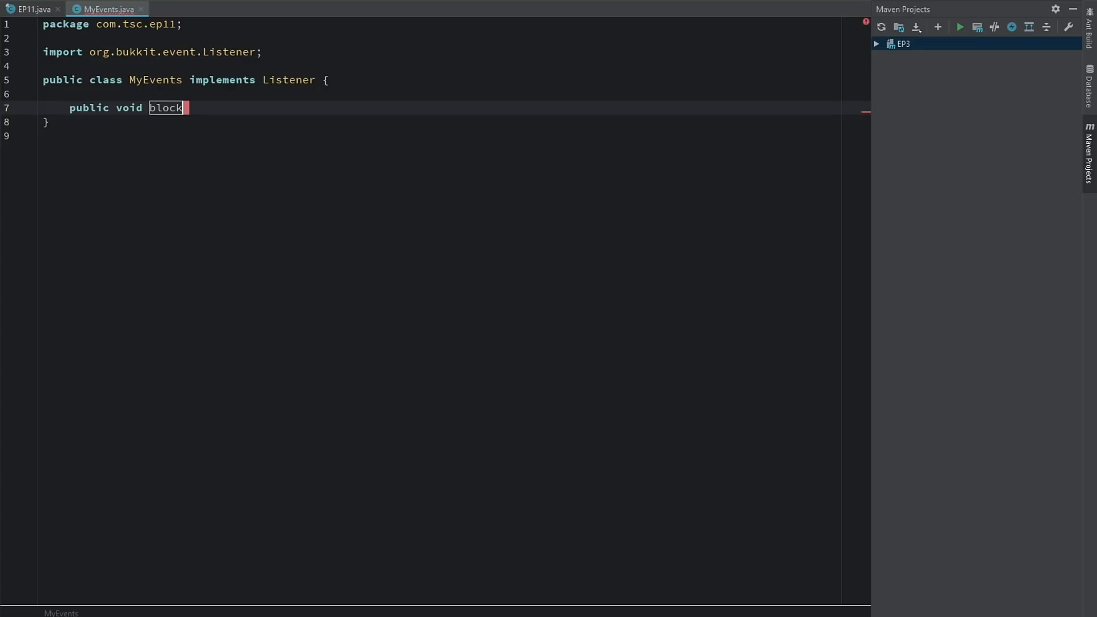
{"action": "type", "text": "break(Bl"}
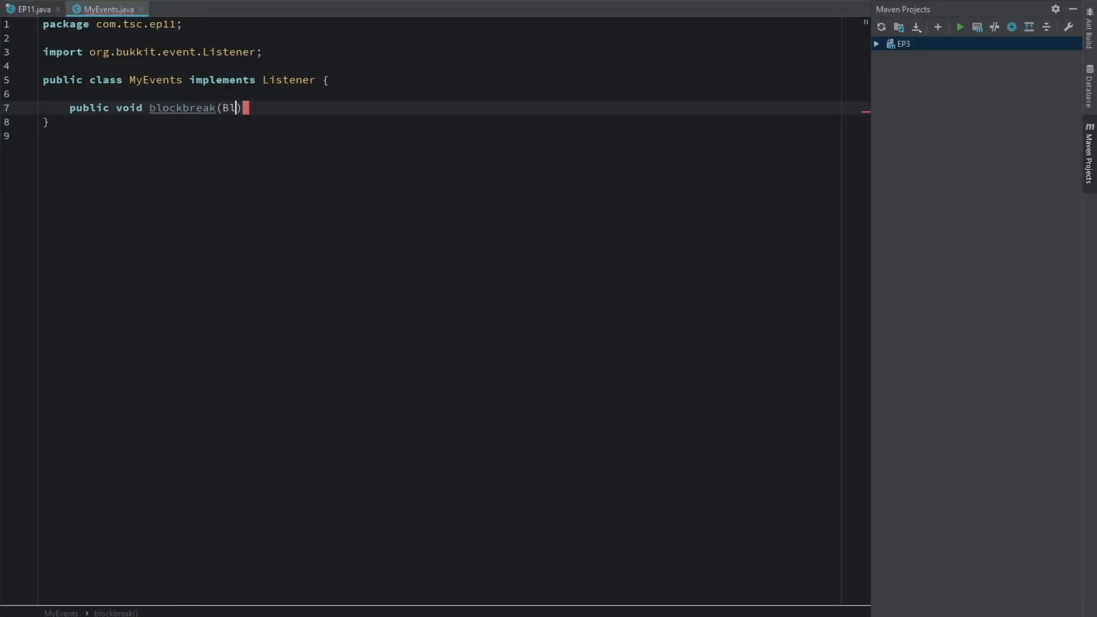
{"action": "type", "text": "BlockBreakEvent event"}
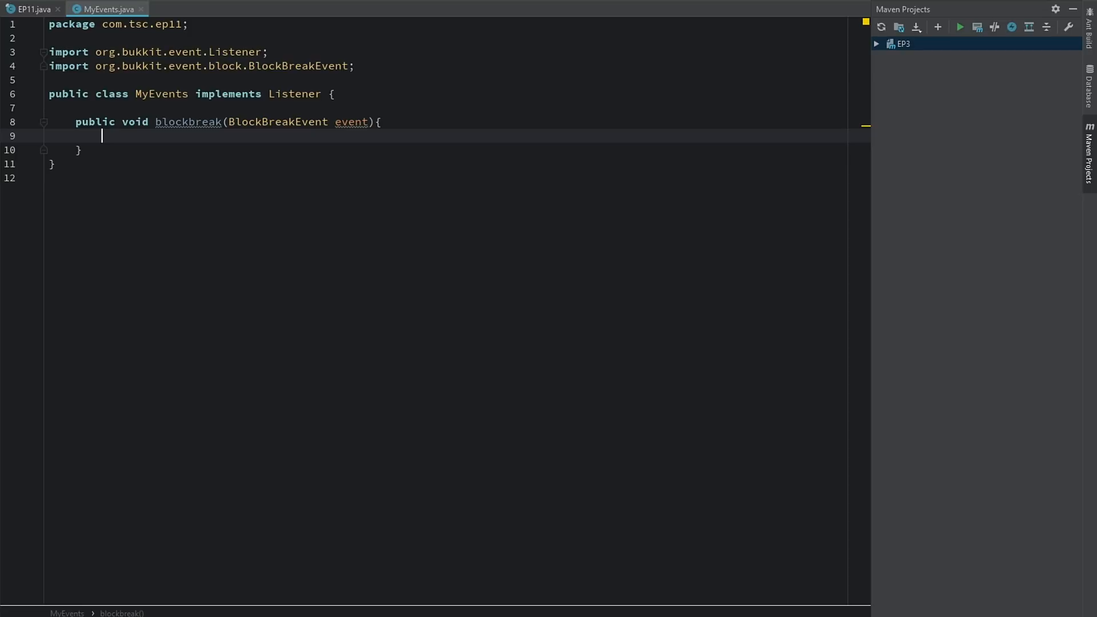
Store the broken Block and the Player from event.getBlock() and event.getPlayer().
{"action": "type", "text": "Block block"}
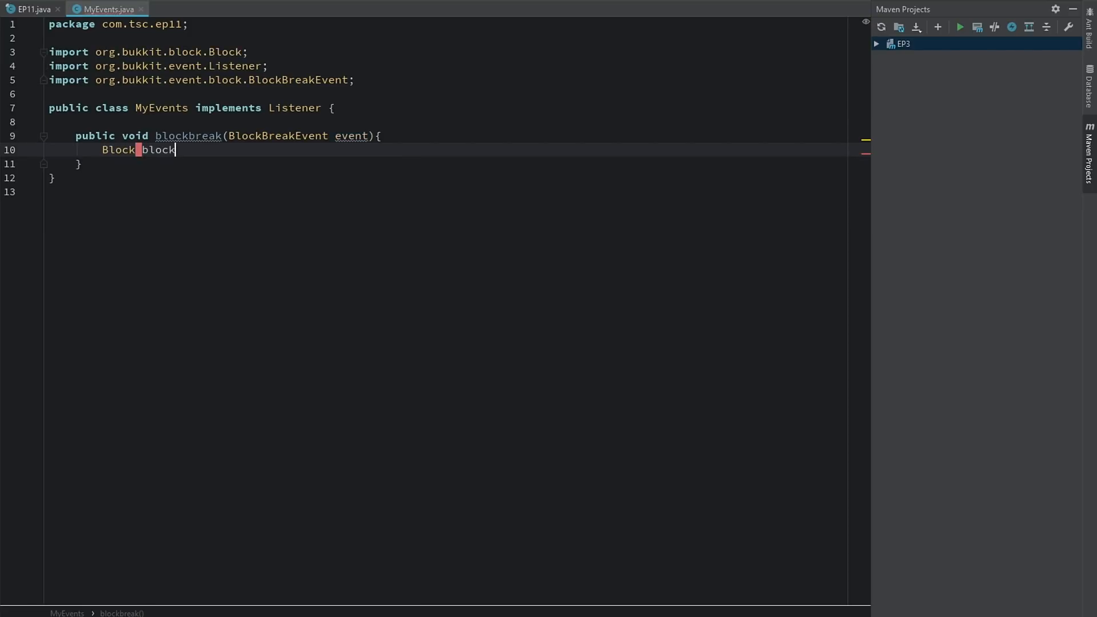
{"action": "type", "text": "= event.getp"}
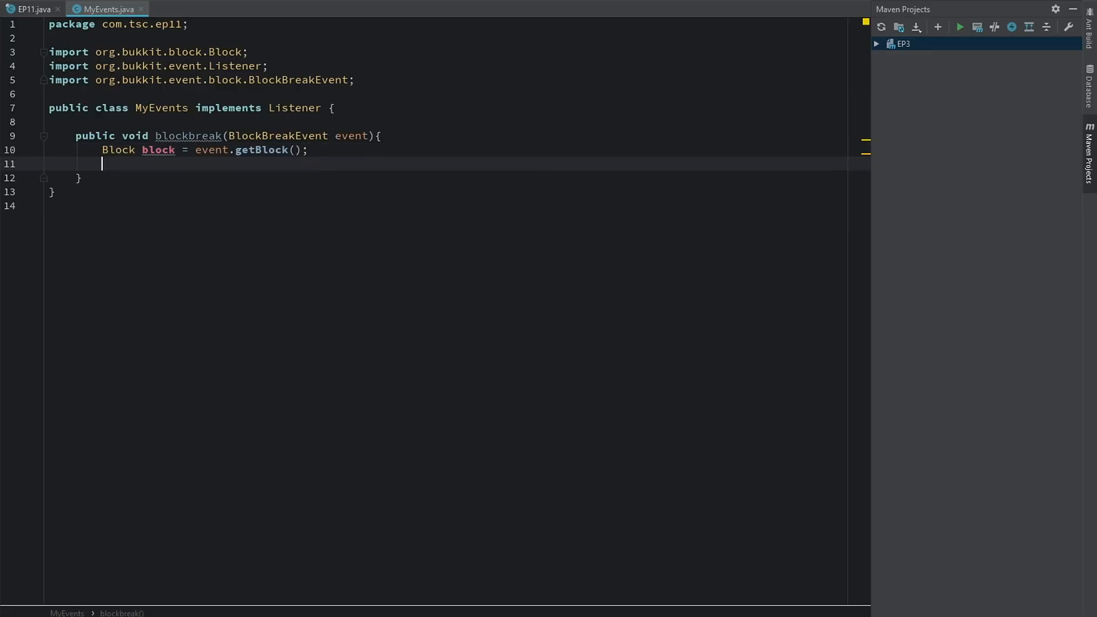
{"action": "type", "text": "Player player"}
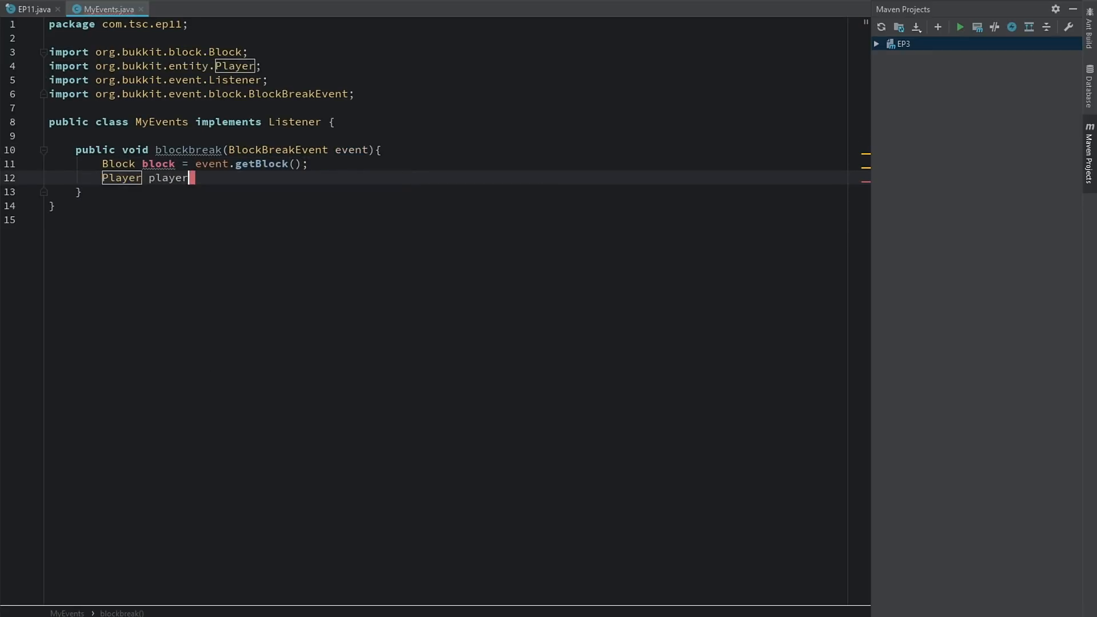
{"action": "type", "text": "= event.getrpl"}
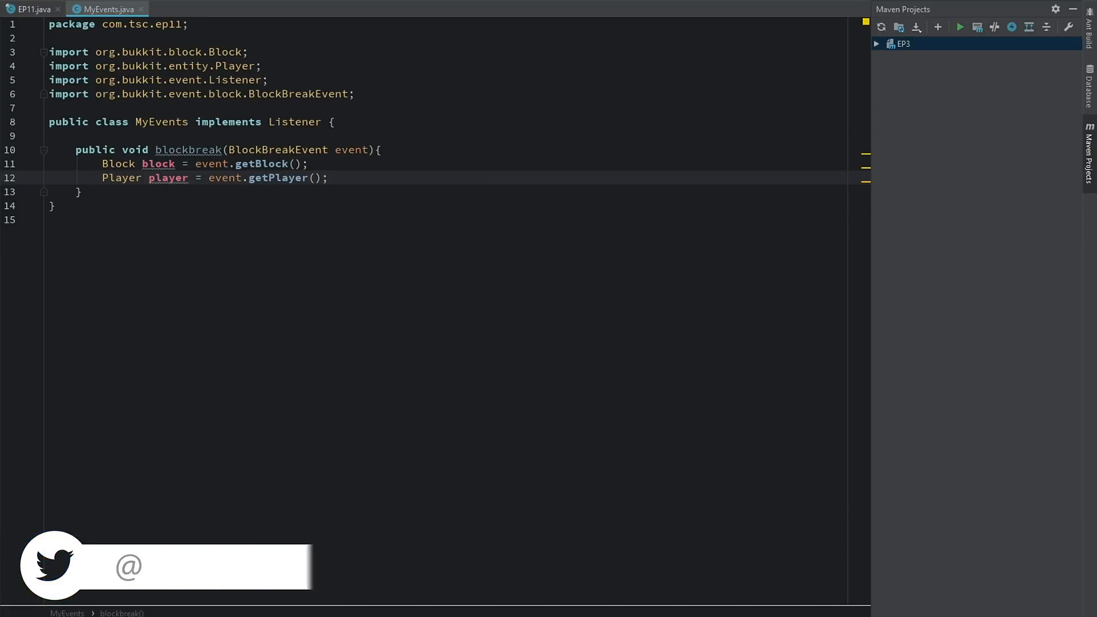
{"action": "key", "text": "enter"}
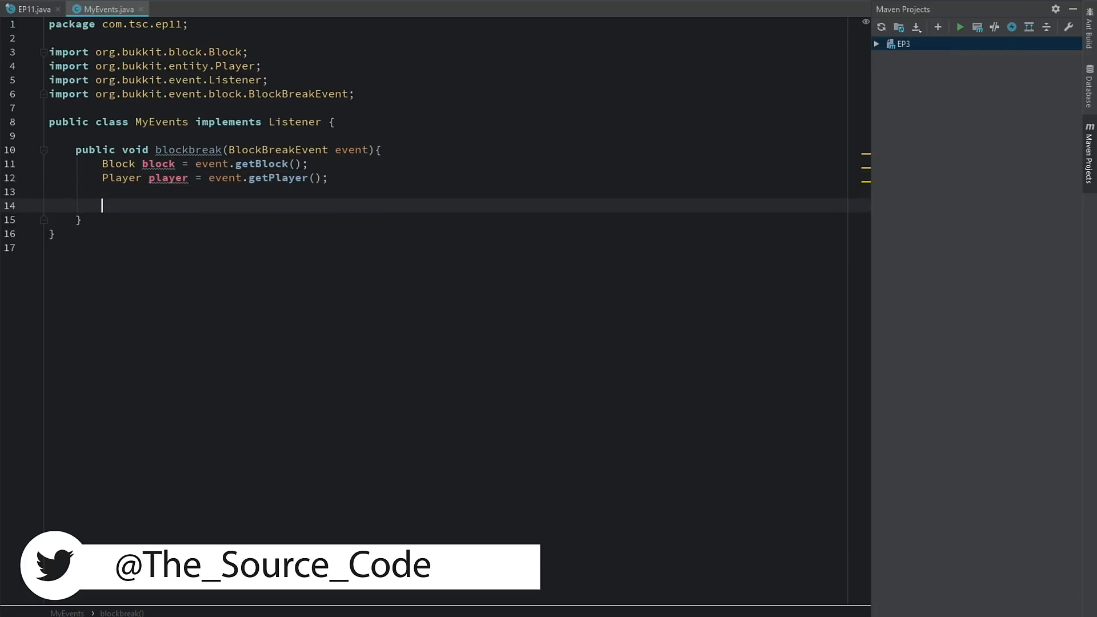
Add an if check that the broken block's type is Material.DIAMOND_ORE.
{"action": "type", "text": "if(block.getType().equals("}
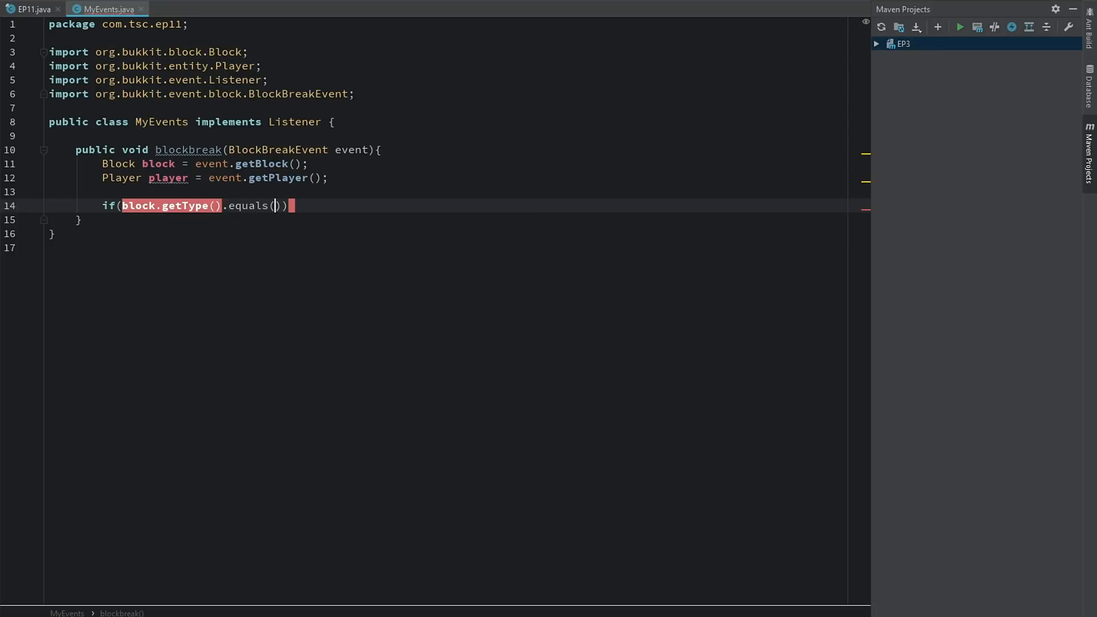
{"action": "type", "text": "Material"}
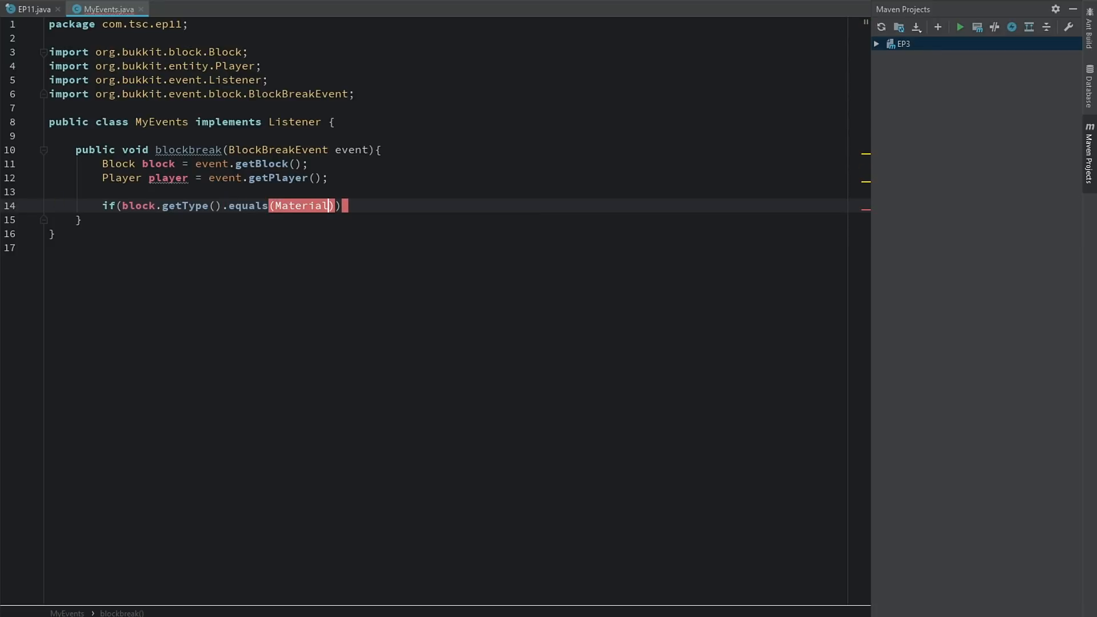
{"action": "type", "text": ".DIAMON"}
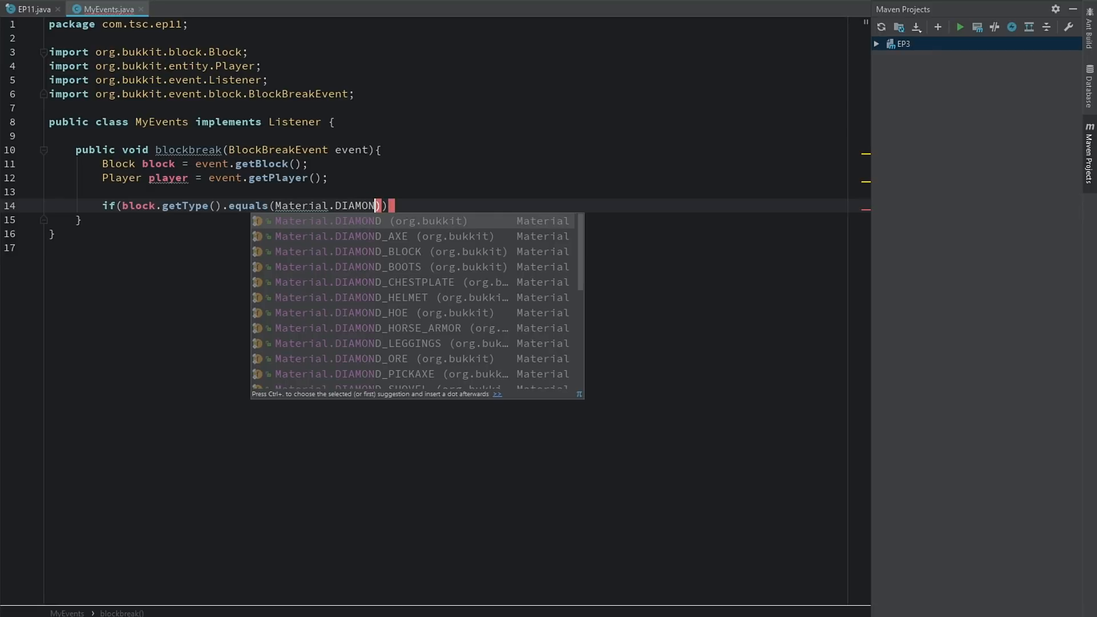
{"action": "left_click", "coordinate": [326, 221]}
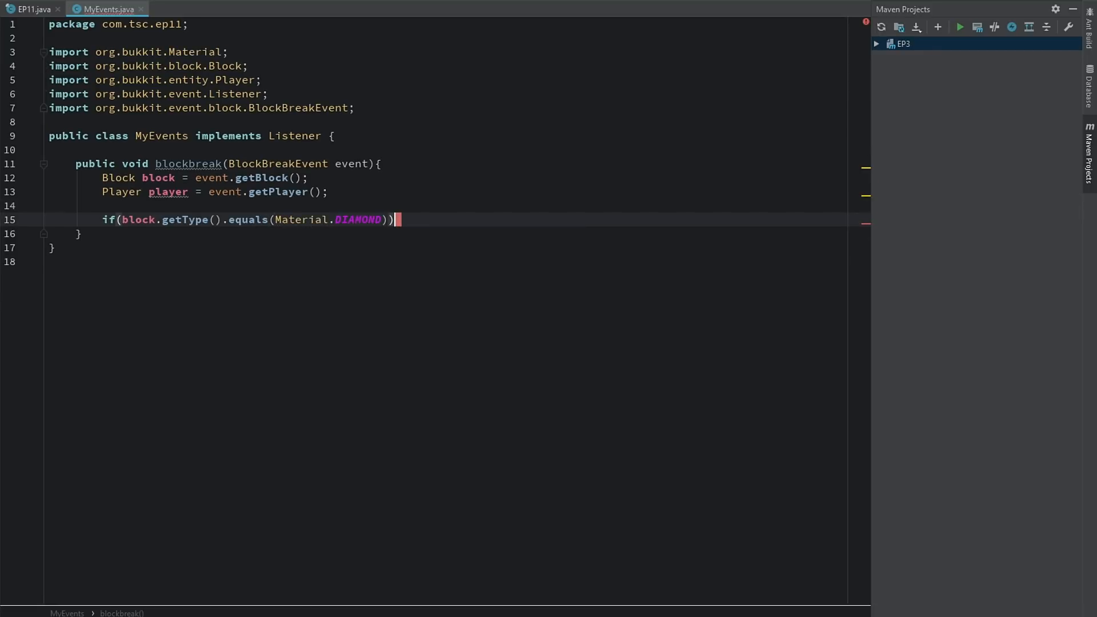
Inside the check, create ItemStack itemStack = new ItemStack(Material.DIAMOND, 2) without the short argument.
{"action": "type", "text": "ItemStack itemStack ="}
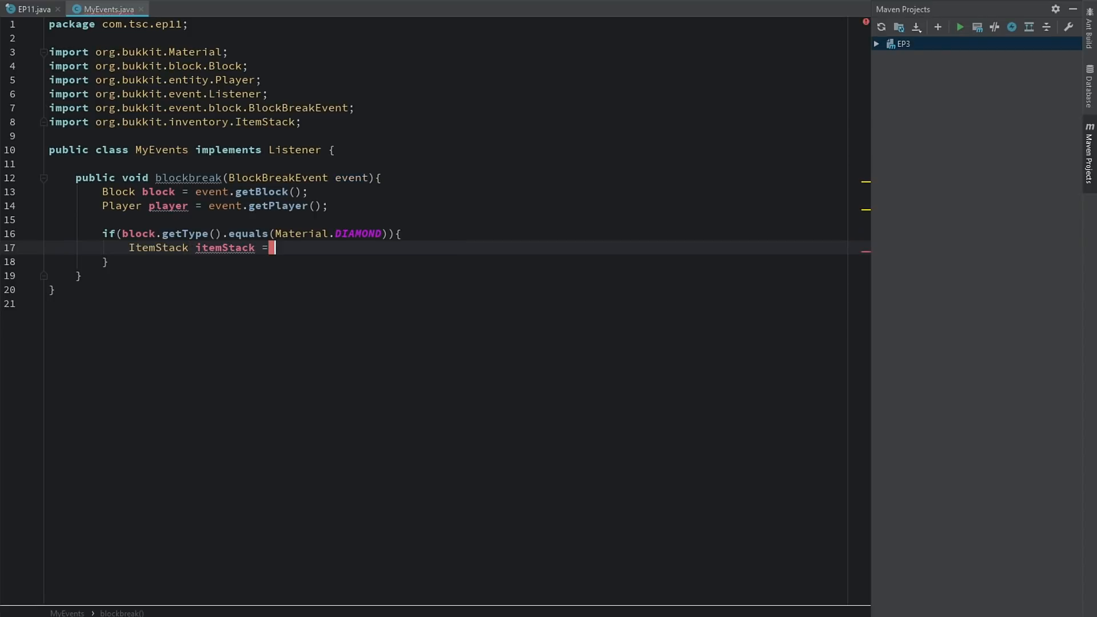
{"action": "type", "text": "new ItemStack()"}
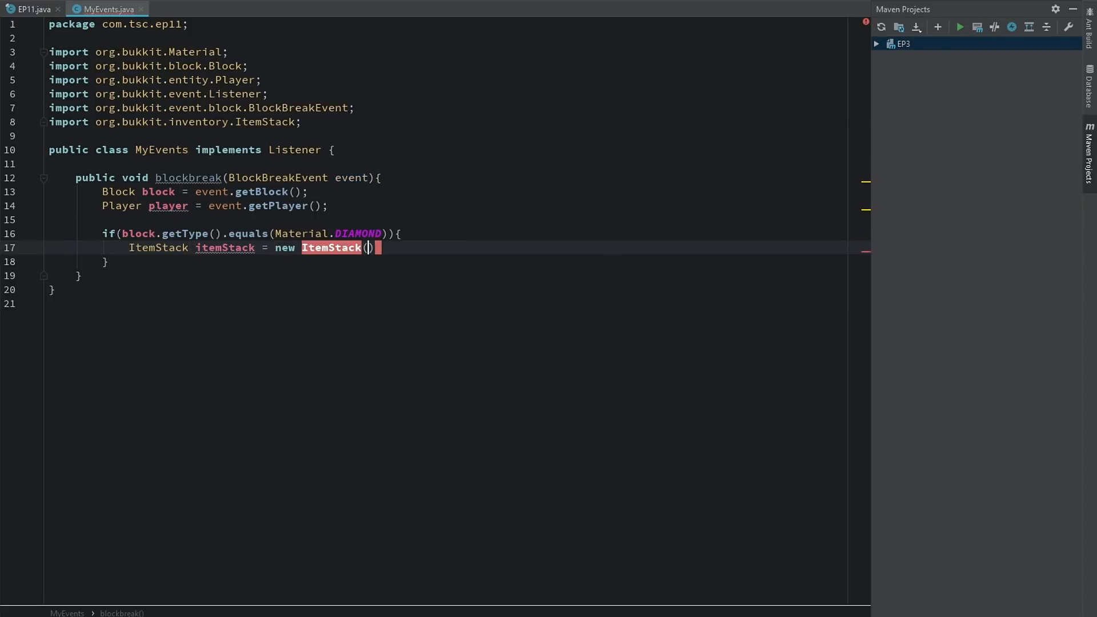
{"action": "type", "text": ";"}
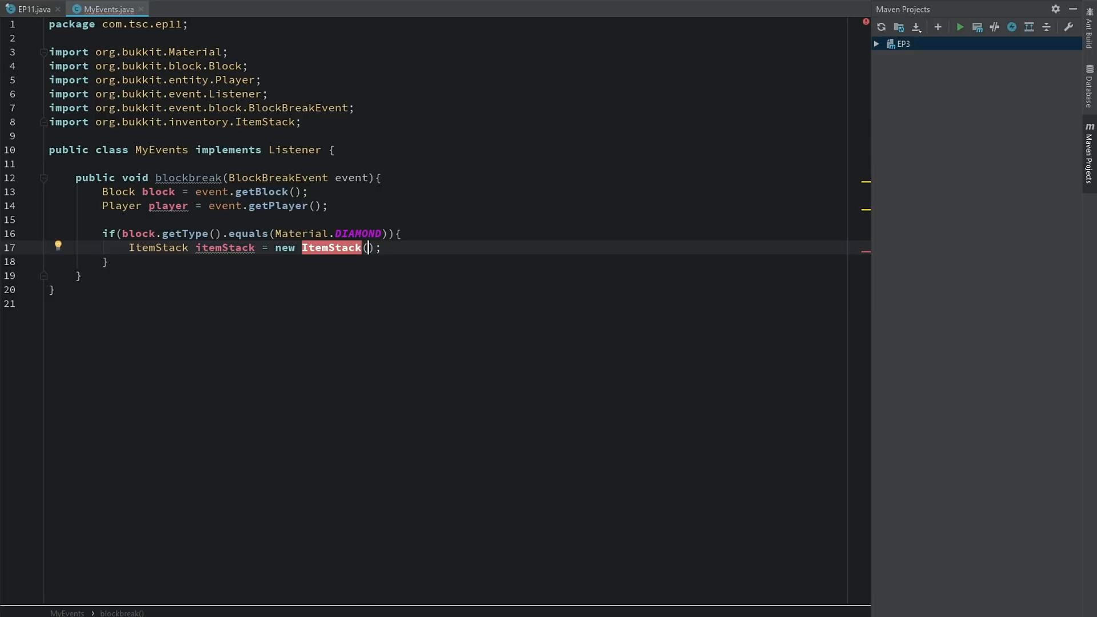
{"action": "type", "text": "M"}
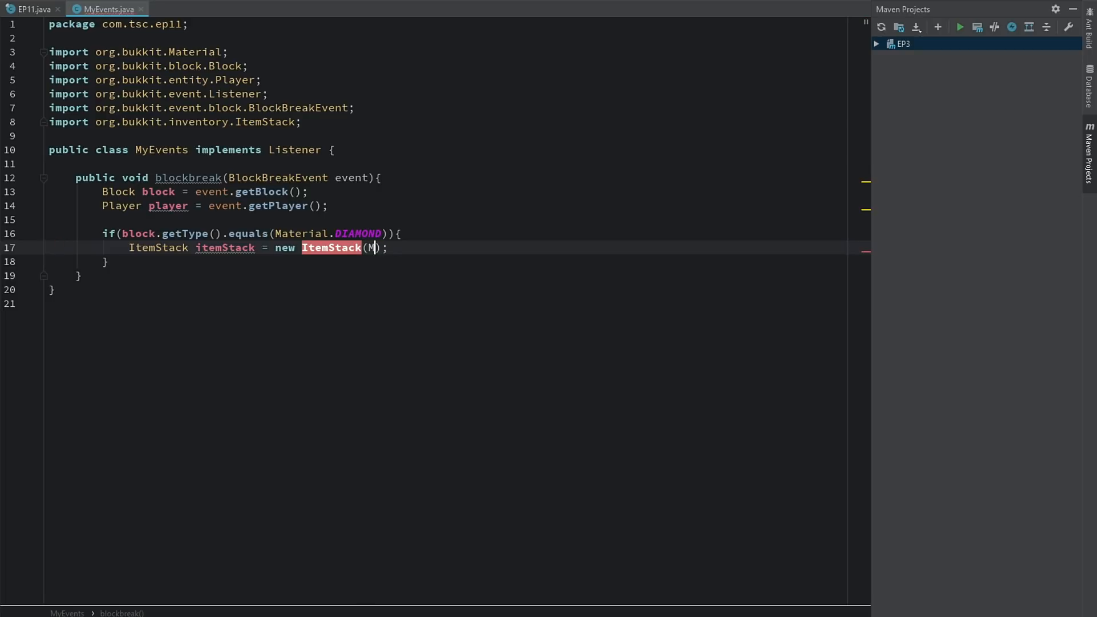
{"action": "type", "text": "aterial."}
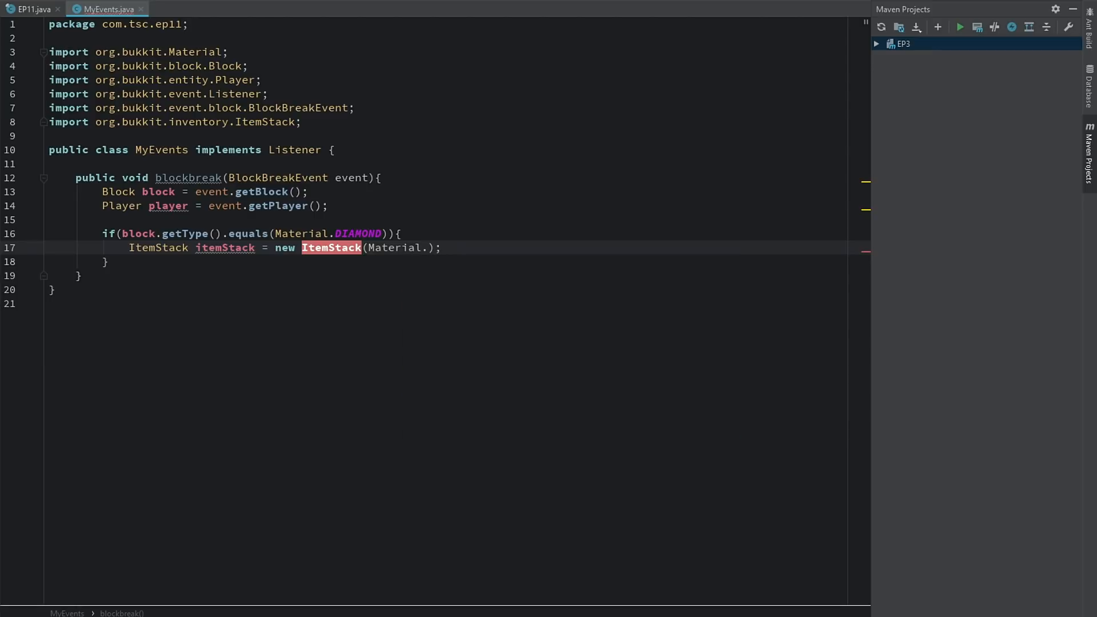
{"action": "type", "text": "DIAMOND"}
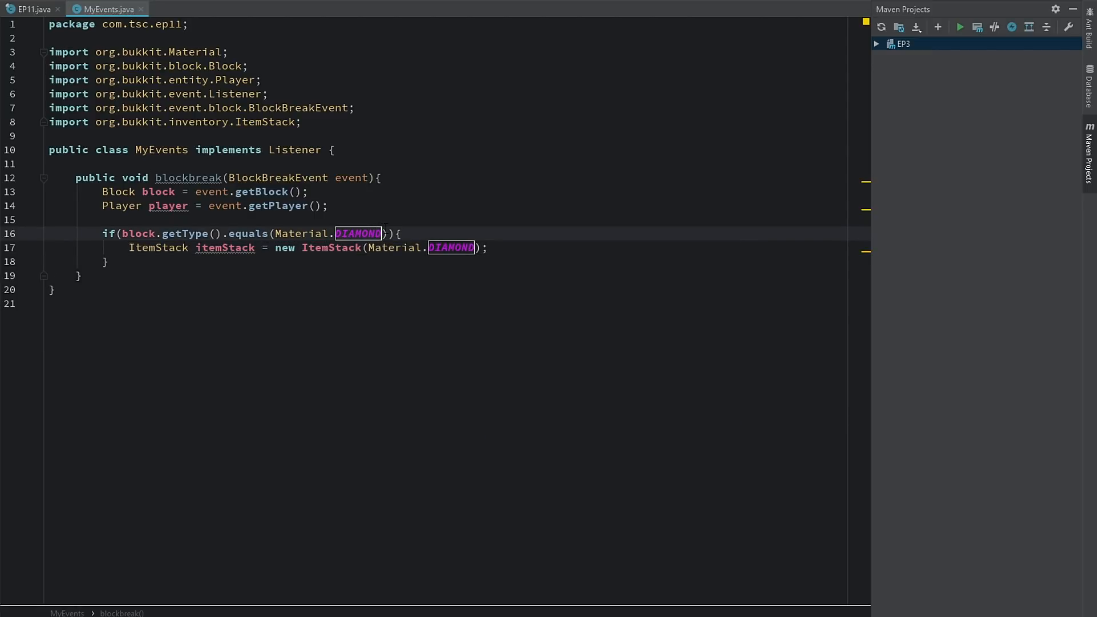
{"action": "type", "text": "_ORE"}
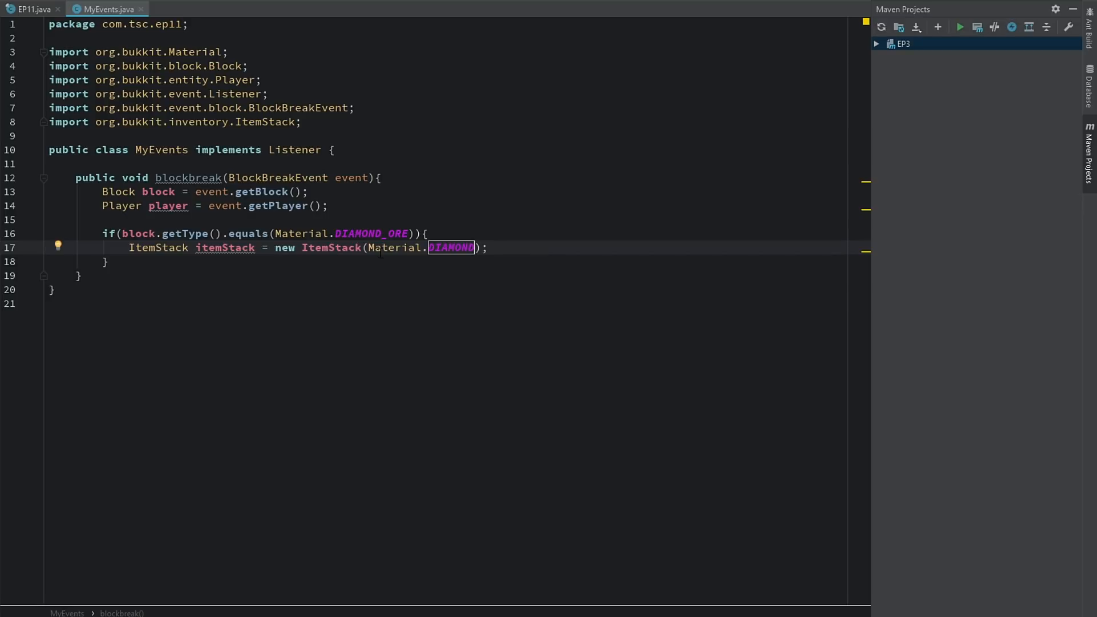
{"action": "type", "text": ", 2, ("}
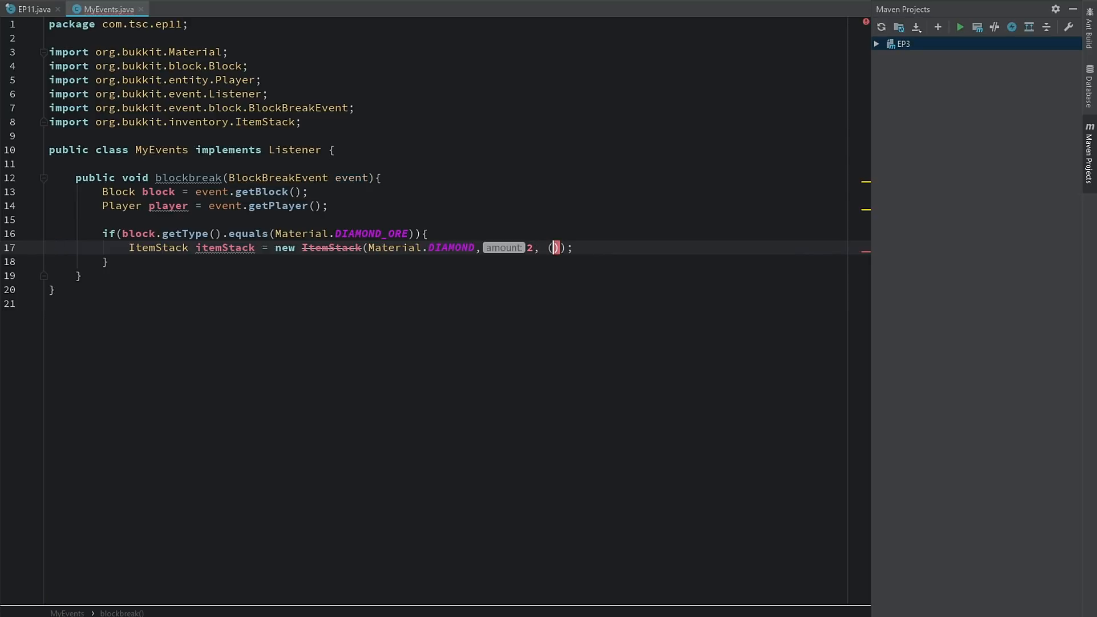
{"action": "type", "text": "short"}
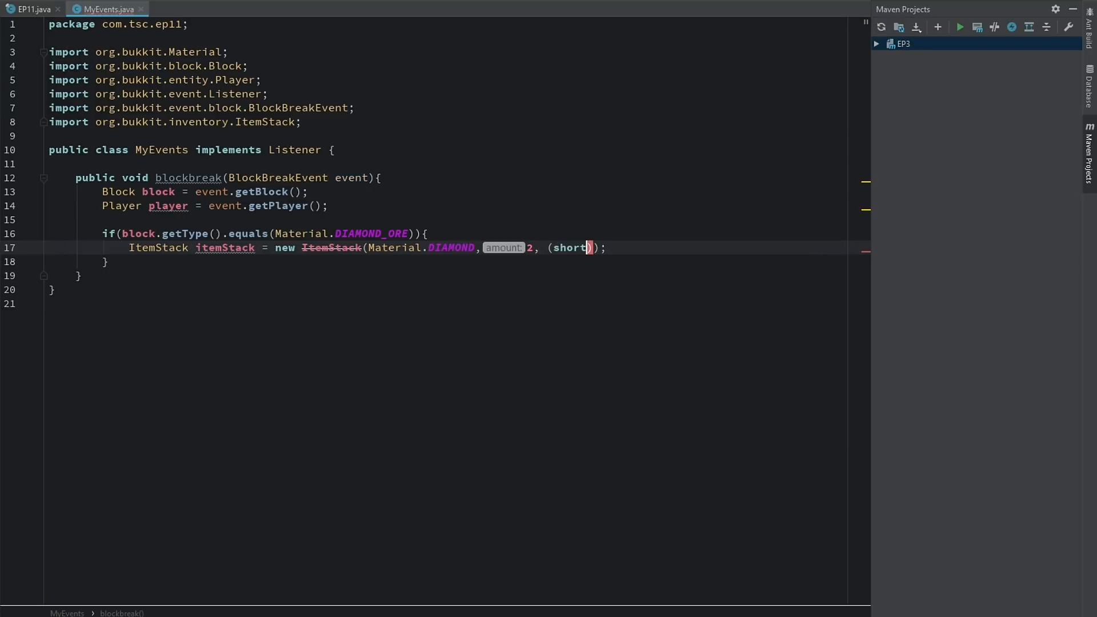
{"action": "type", "text": "5"}
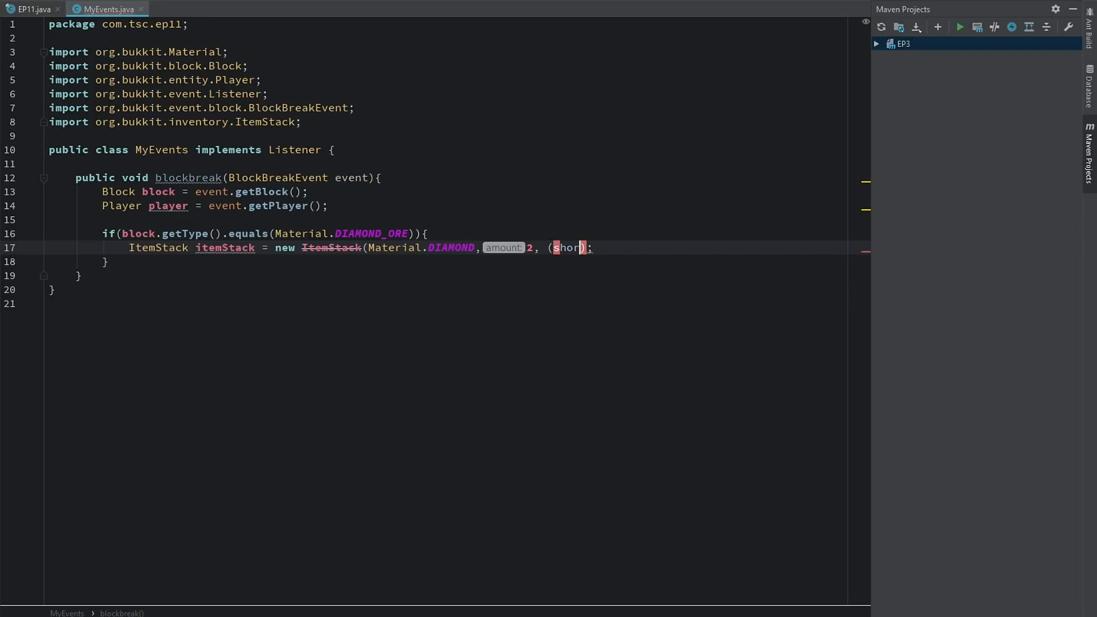
{"action": "key", "text": "BackSpace"}
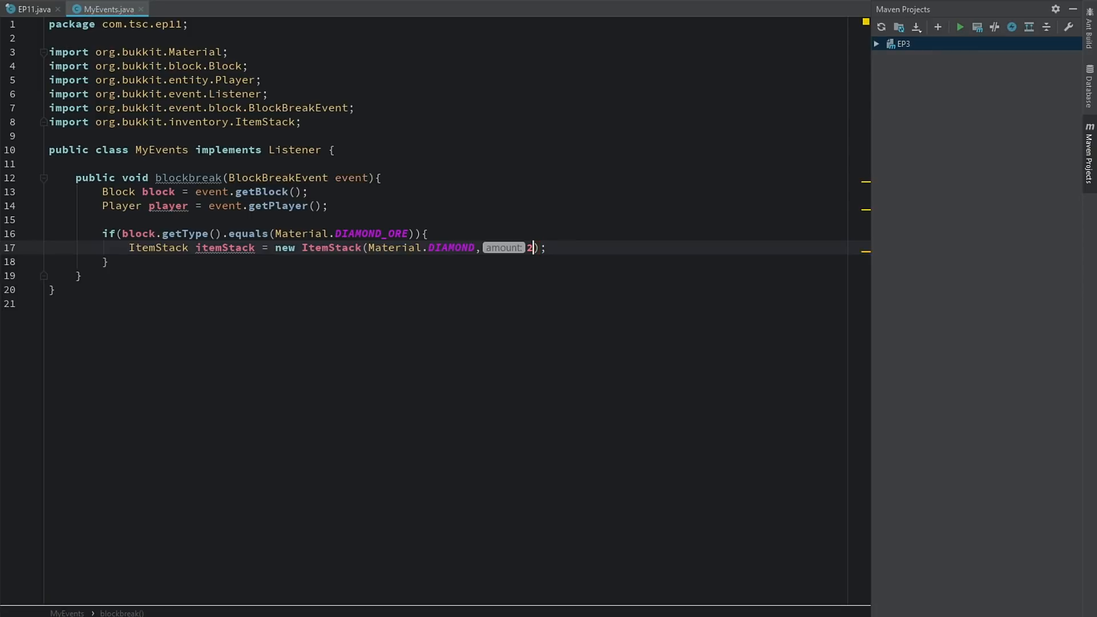
{"action": "key", "text": "Return"}
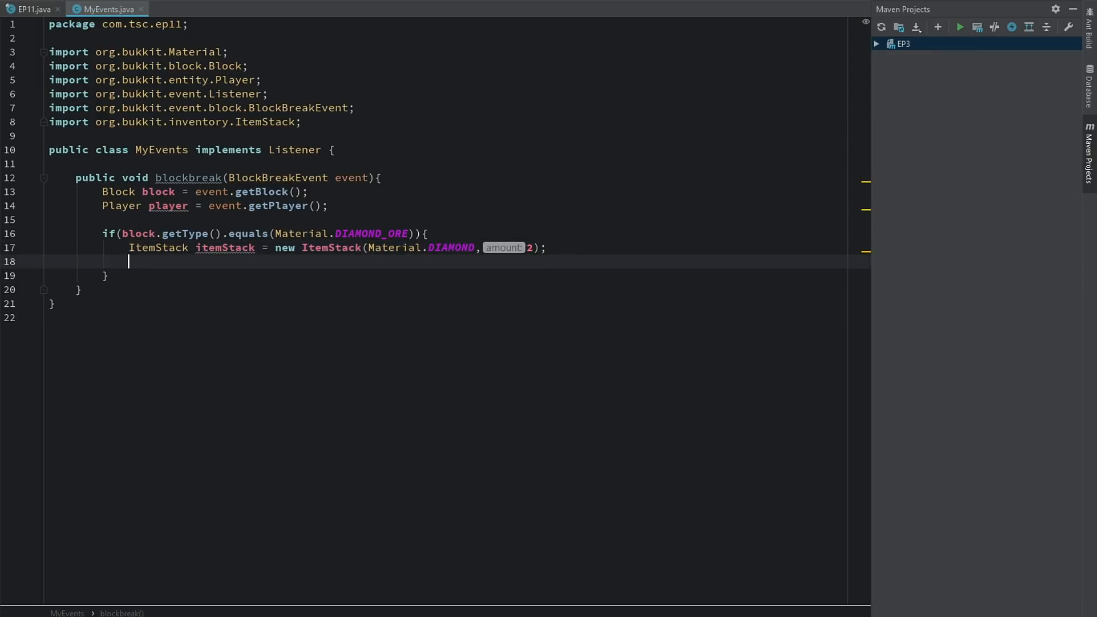
Add the itemStack to the player's inventory via player.getInventory().addItem(itemStack).
{"action": "type", "text": "player"}
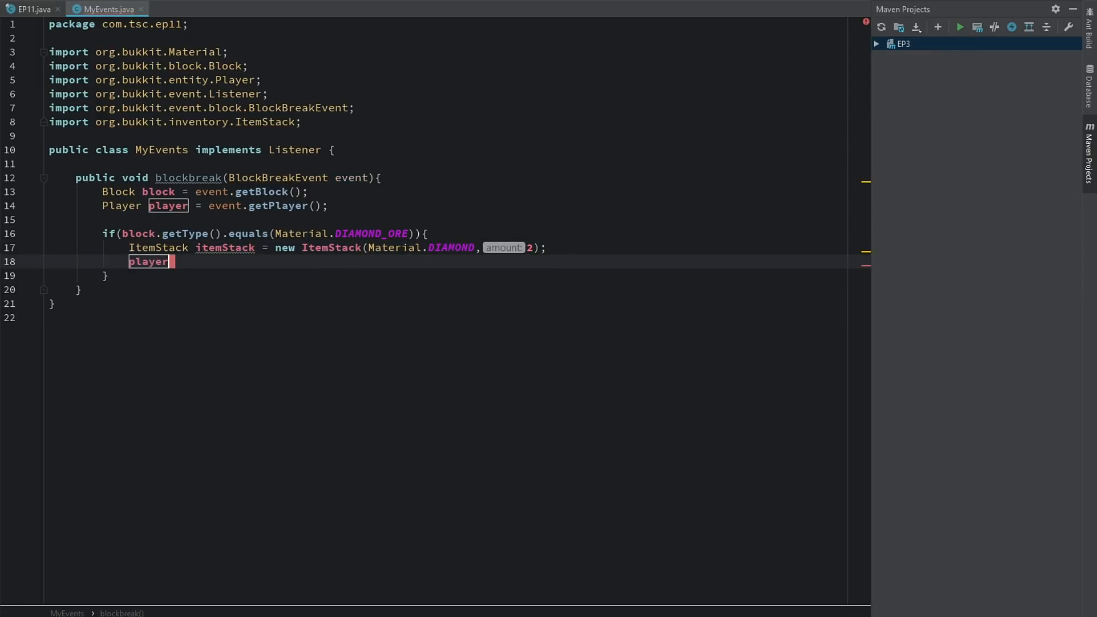
{"action": "type", "text": ".getInventory().addItem("}
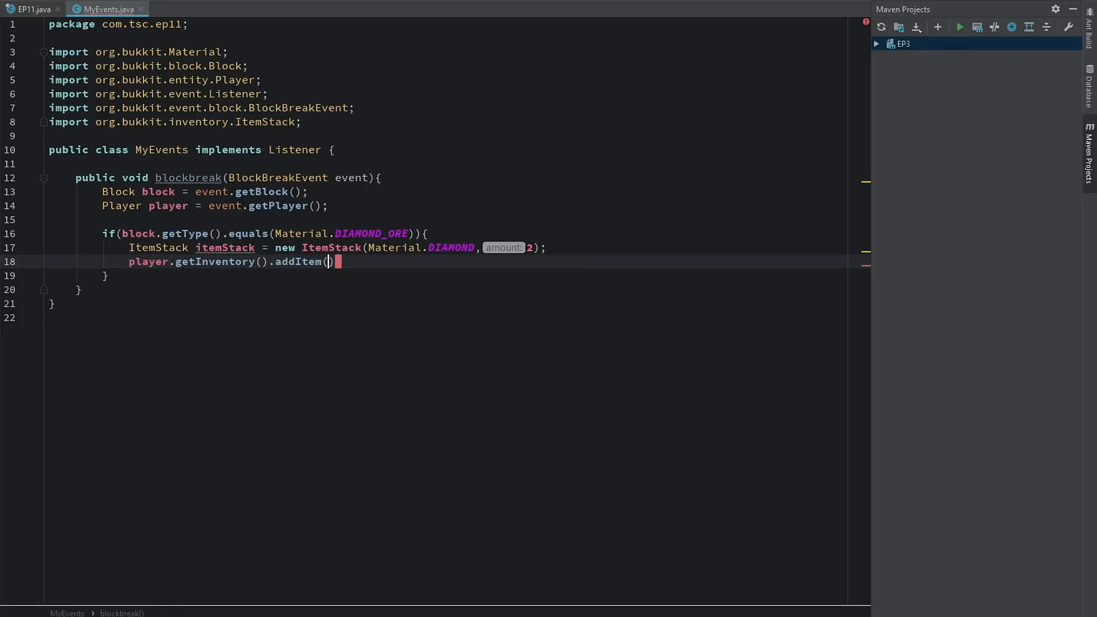
{"action": "type", "text": "itemStack"}
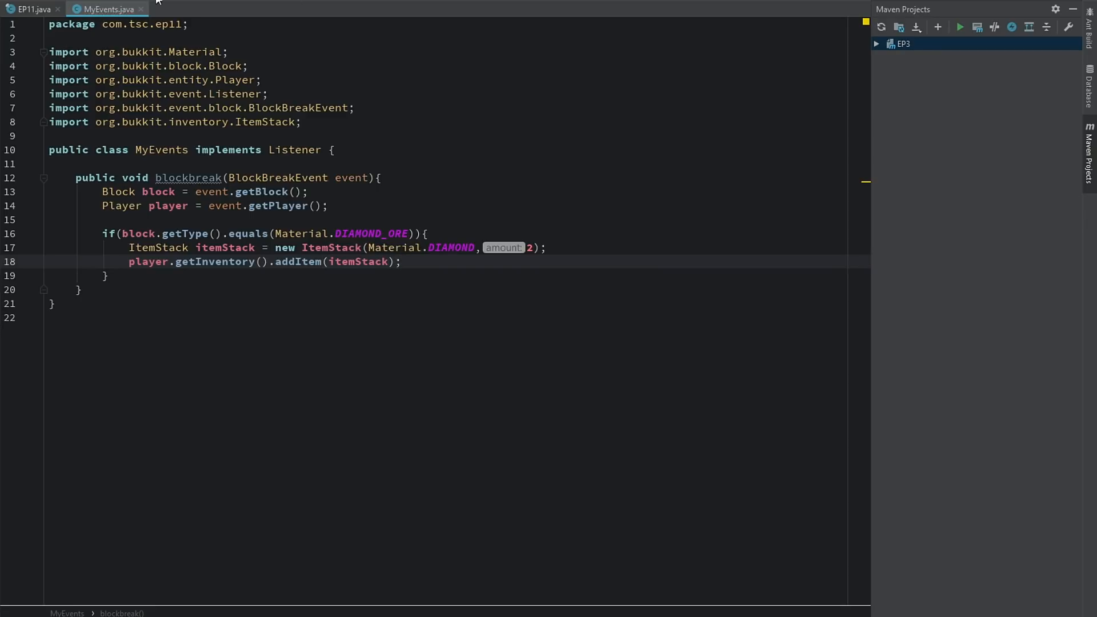
In EP11's onEnable, register a new MyEvents listener through getServer().getPluginManager().registerEvents.
{"action": "left_click", "coordinate": [29, 9]}
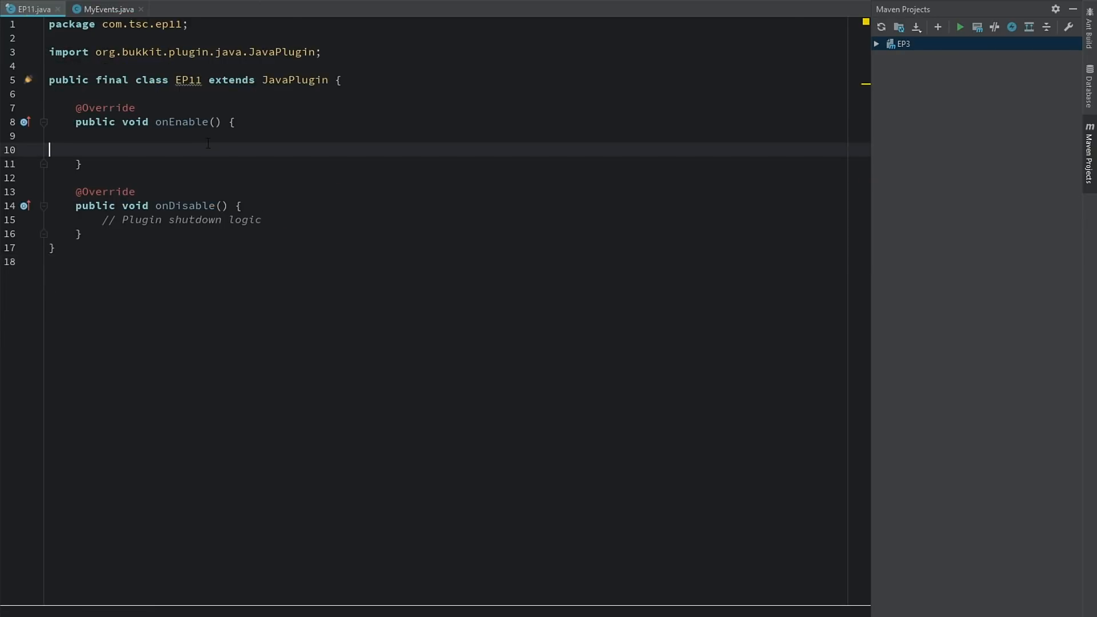
{"action": "type", "text": "this."}
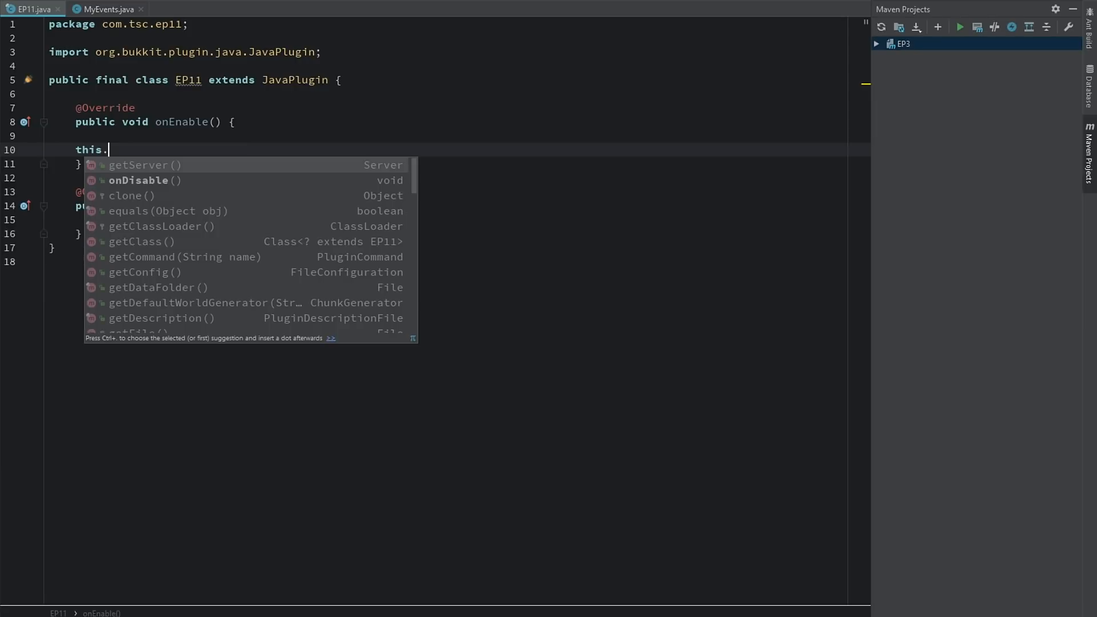
{"action": "type", "text": "getServer().getPluginManager().r"}
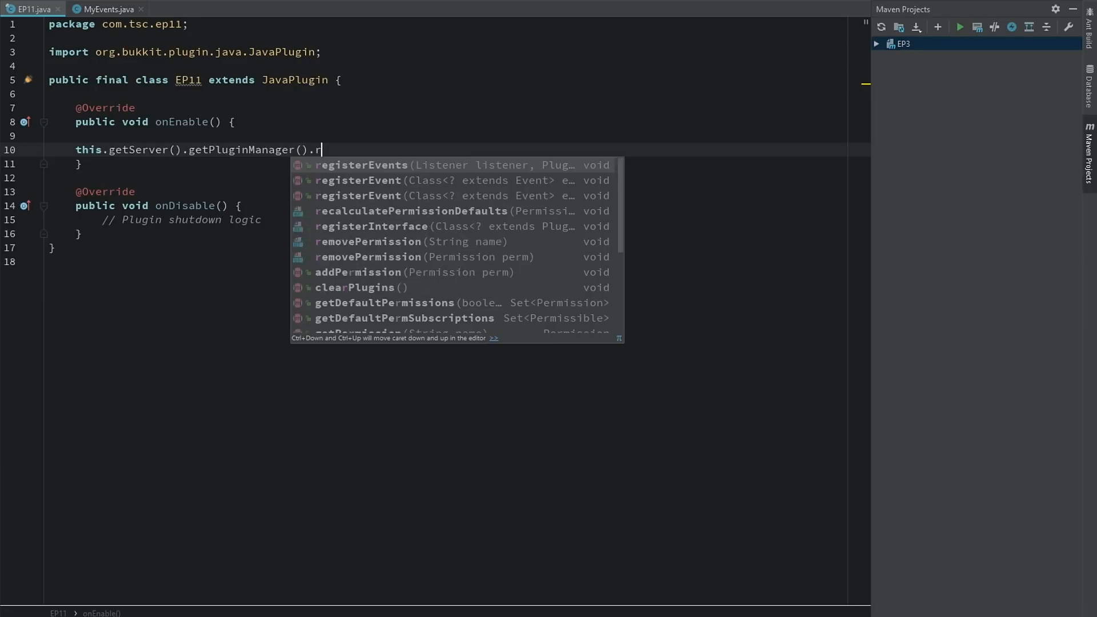
{"action": "type", "text": "egisterEvents(new MyEvents(), this);"}
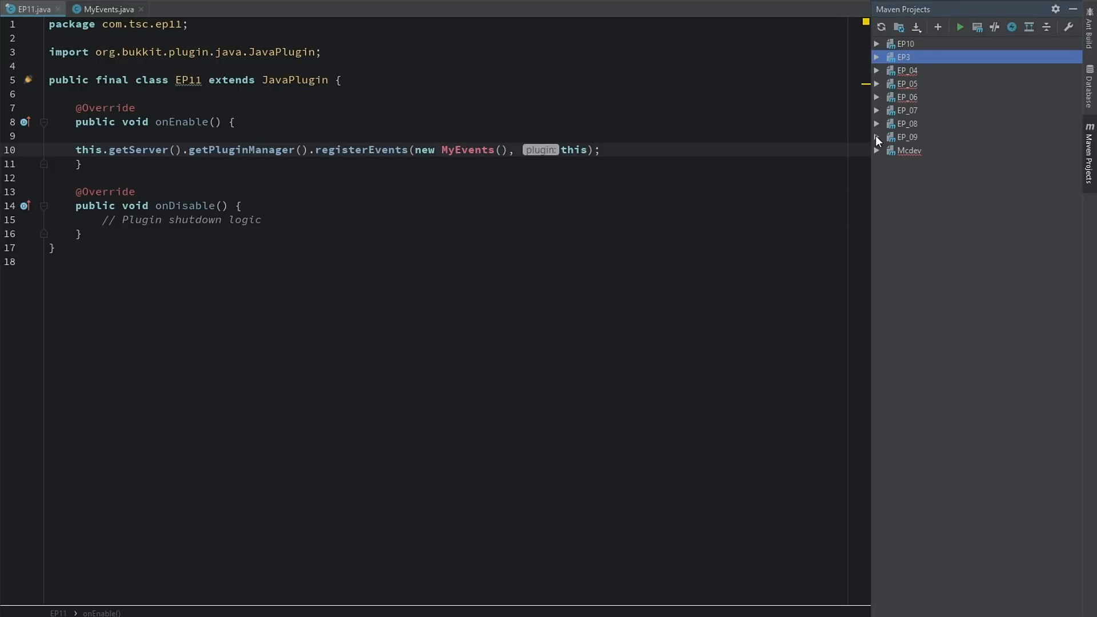
{"action": "mouse_move", "coordinate": [878, 57]}
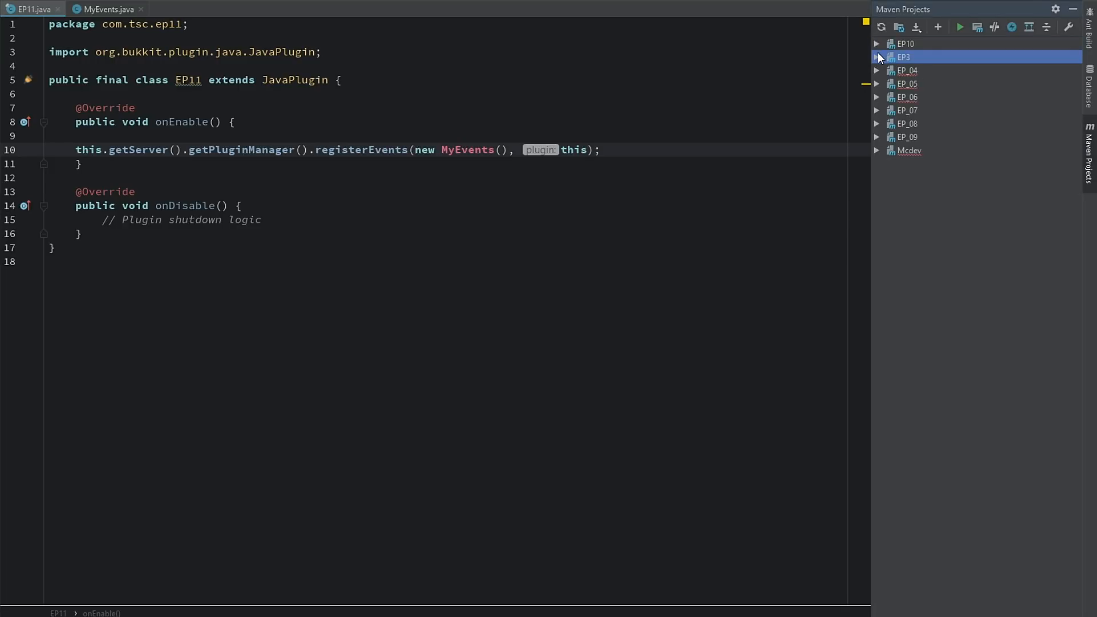
{"action": "mouse_move", "coordinate": [865, 82]}
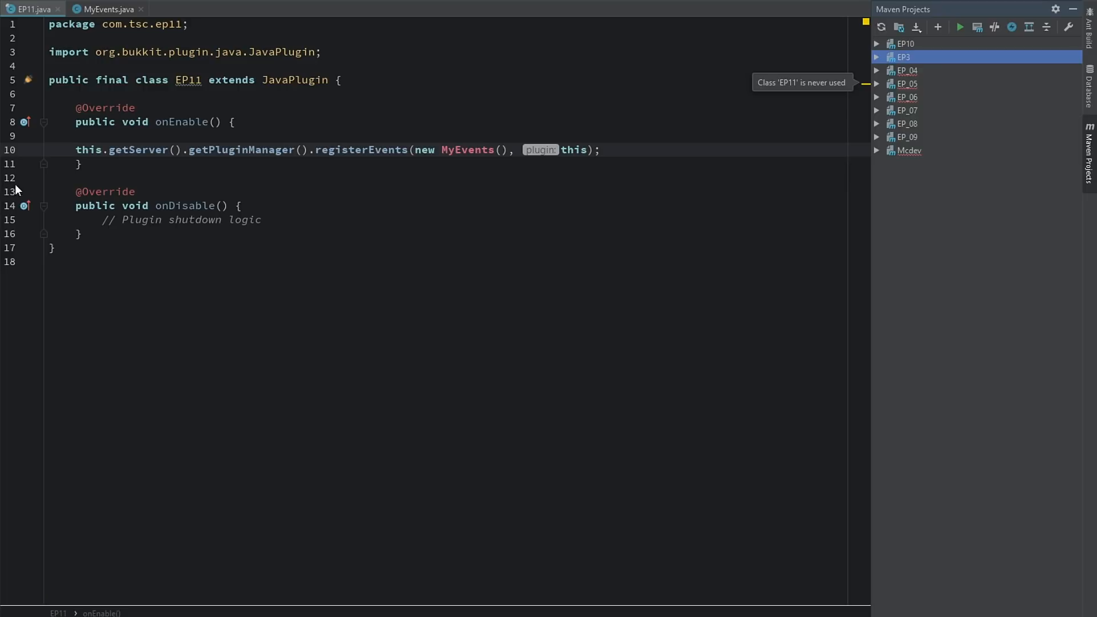
{"action": "mouse_move", "coordinate": [906, 75]}
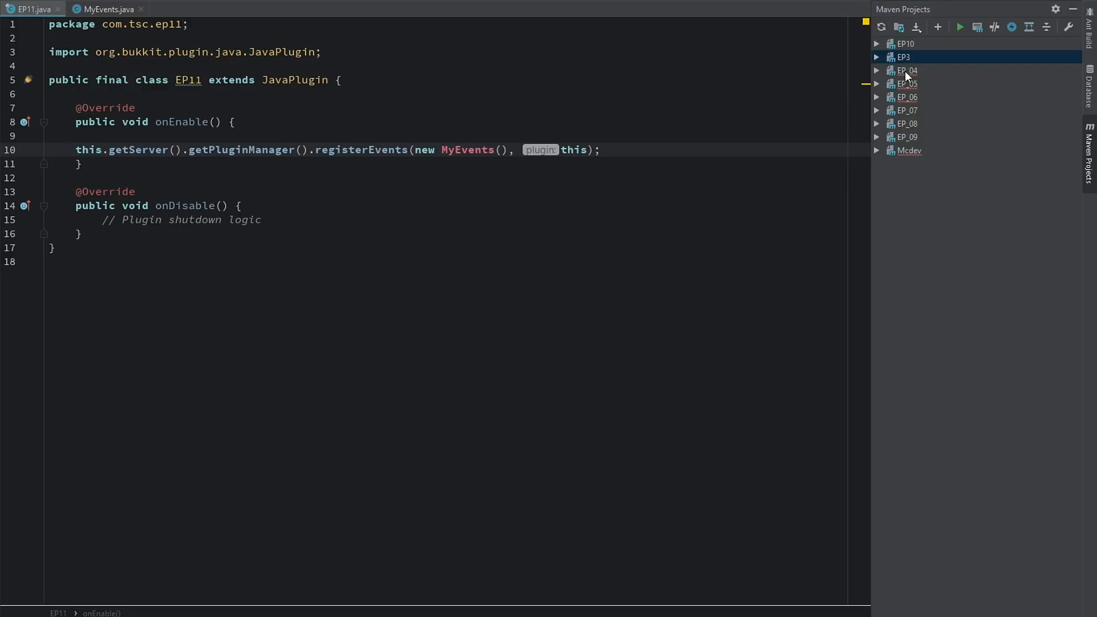
Collapse the Maven Projects tool window and return to the MyEvents editor.
{"action": "left_click", "coordinate": [906, 56]}
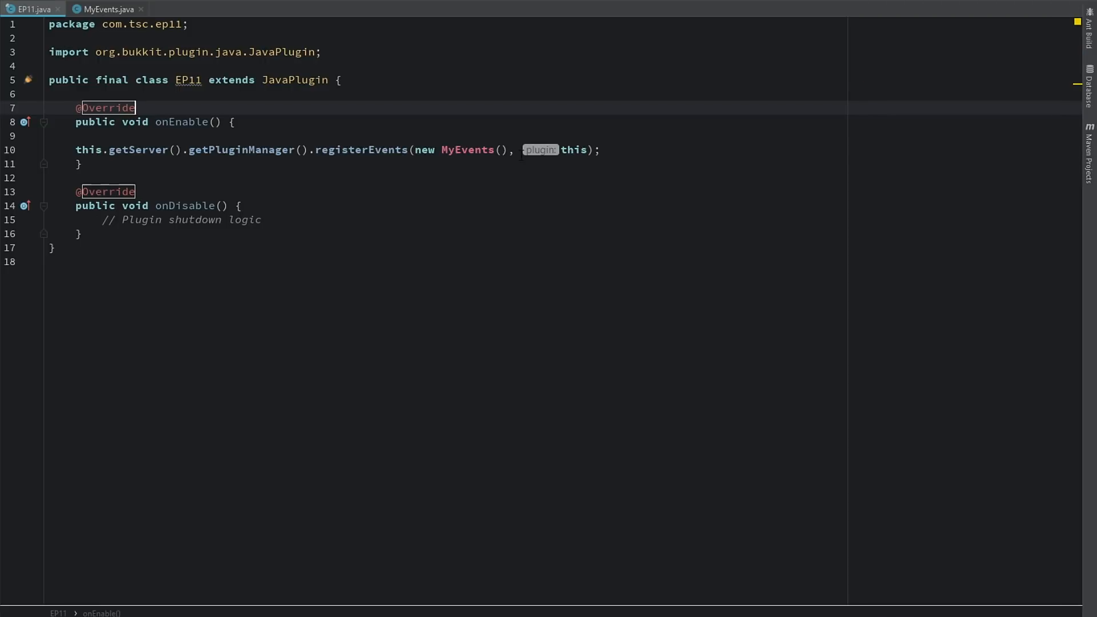
{"action": "left_click", "coordinate": [452, 303]}
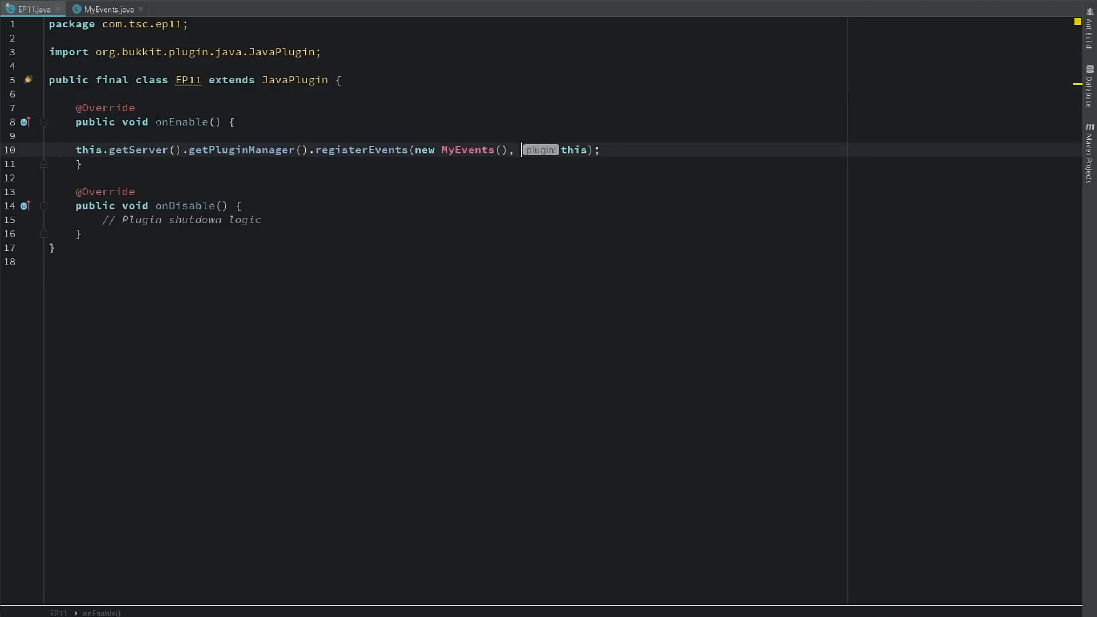
{"action": "left_click", "coordinate": [107, 10]}
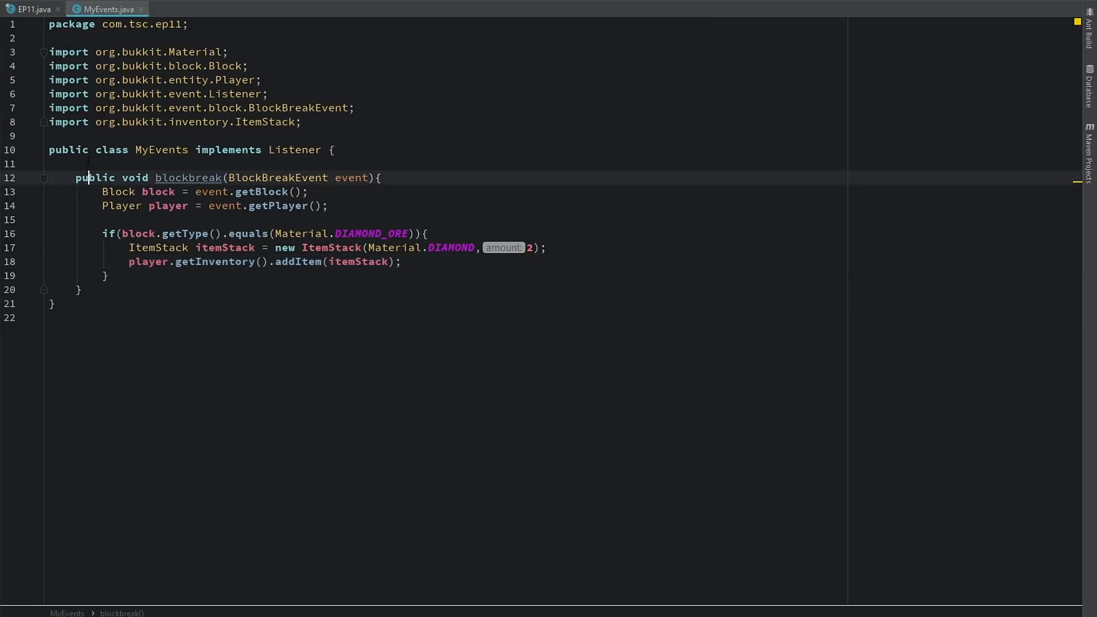
{"action": "type", "text": "@Even"}
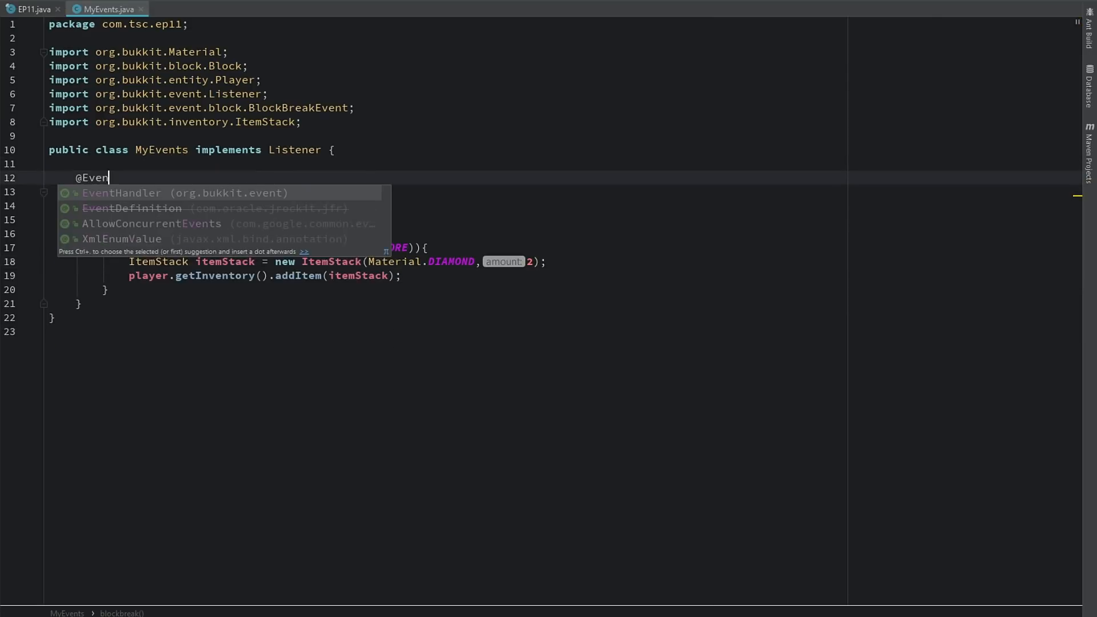
{"action": "left_click", "coordinate": [120, 192]}
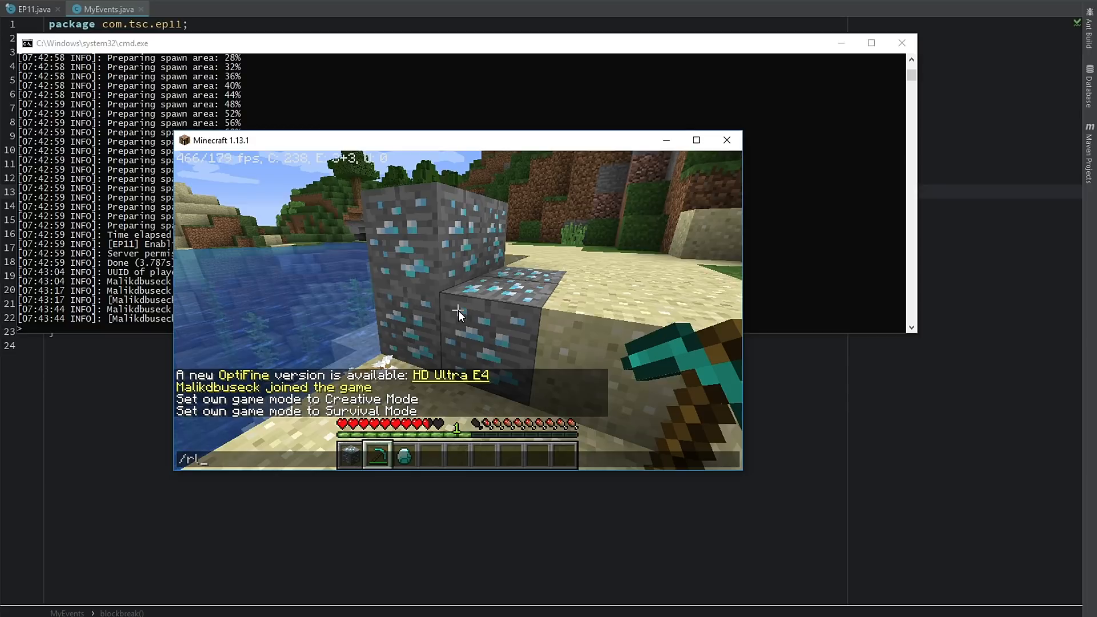
Run the /rl reload command in Minecraft chat to load the updated plugin.
{"action": "key", "text": "Return"}
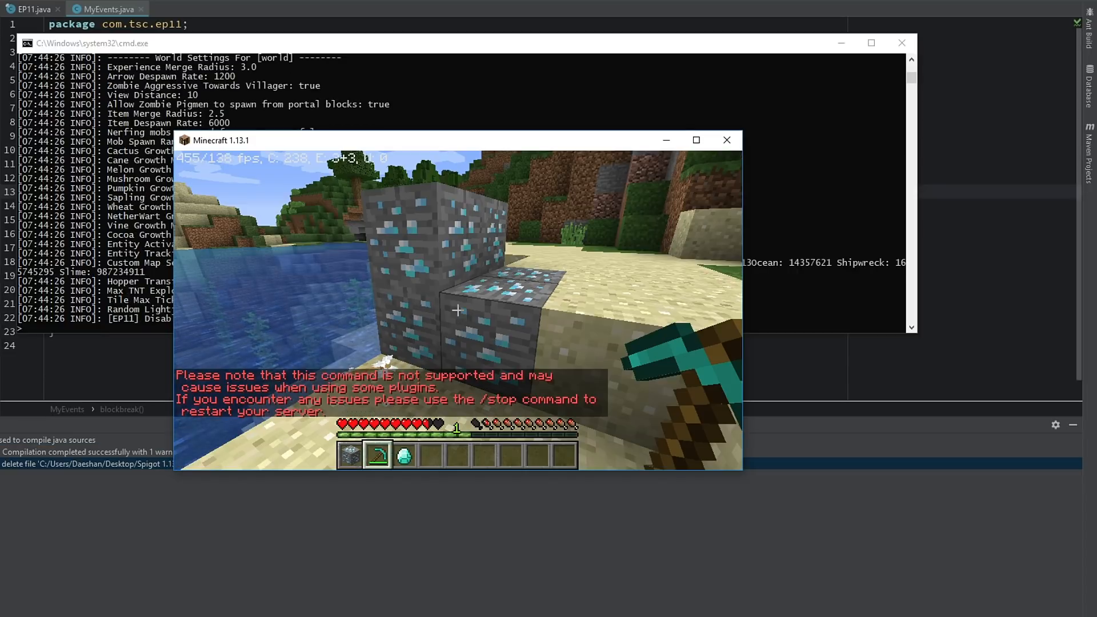
{"action": "key", "text": "e"}
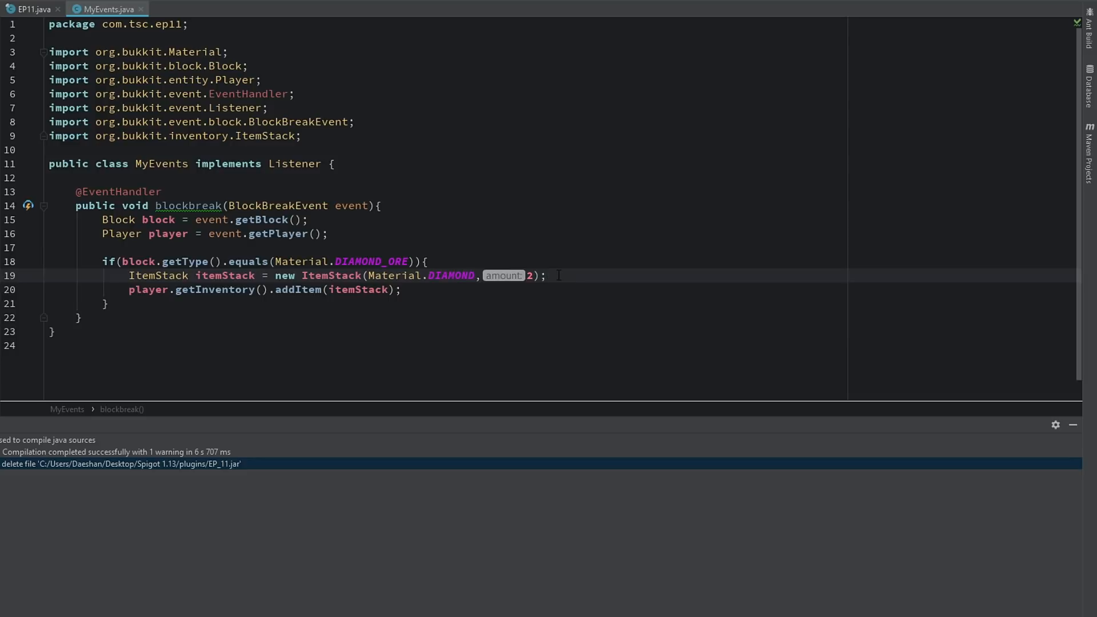
Get the diamond's ItemMeta and set its display name to ChatColor.AQUA "Diamond".
{"action": "type", "text": "ItemMeta"}
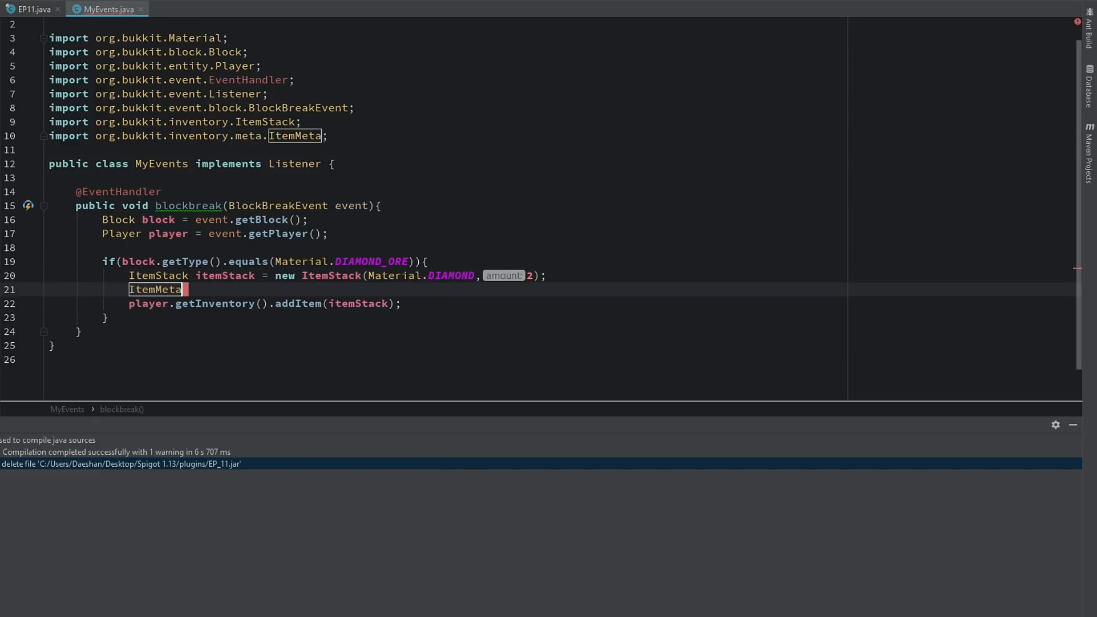
{"action": "type", "text": "meta ="}
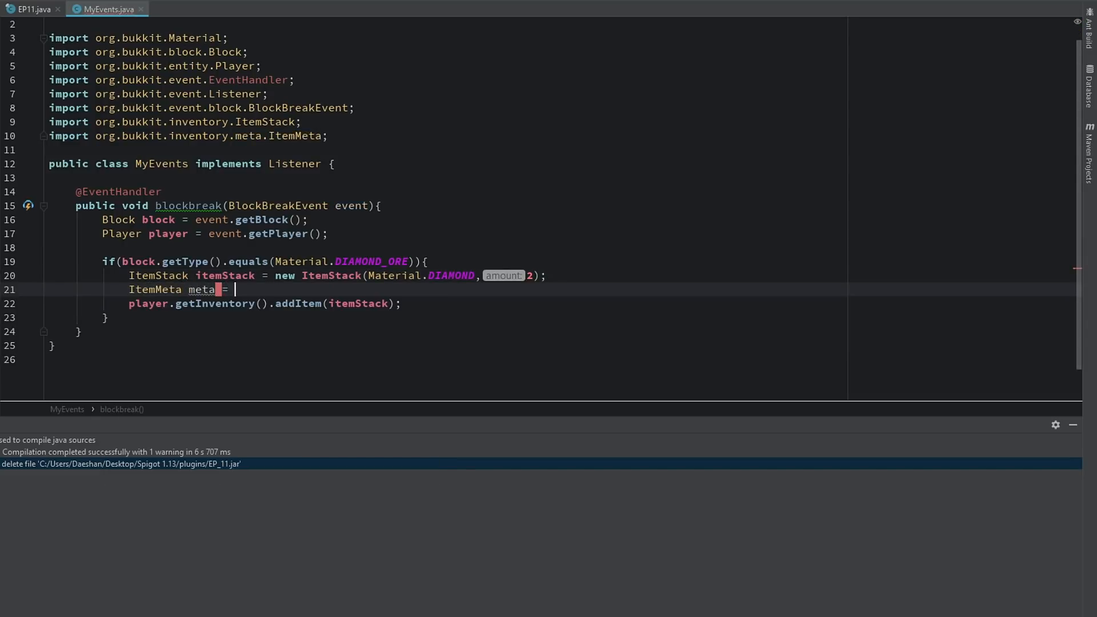
{"action": "type", "text": "itemStack.getItemMeta();"}
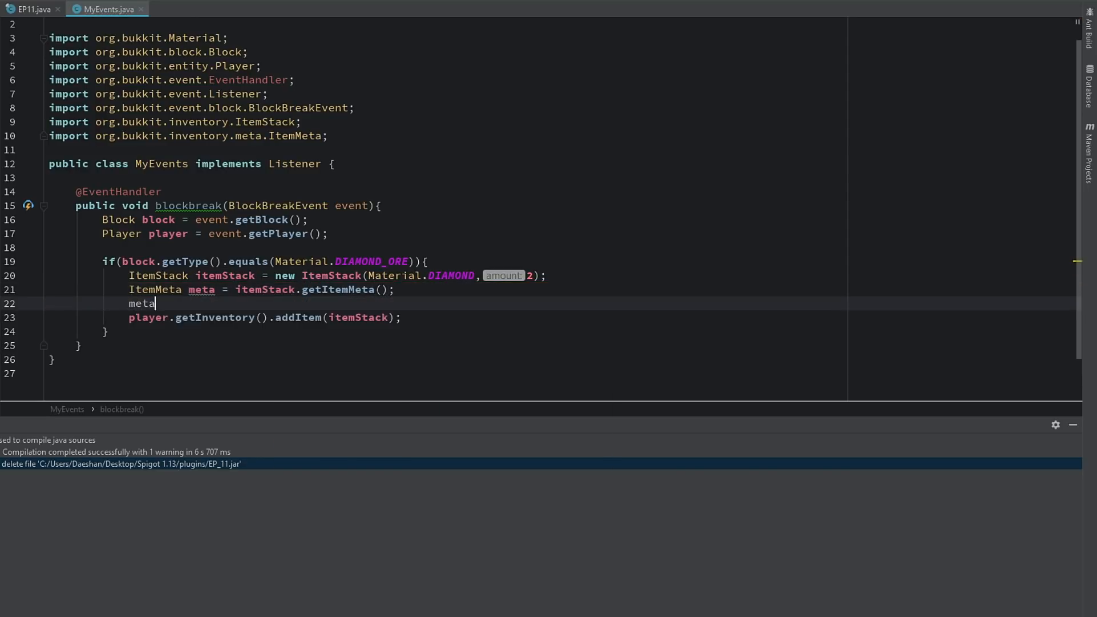
{"action": "type", "text": ".setDisplayName();"}
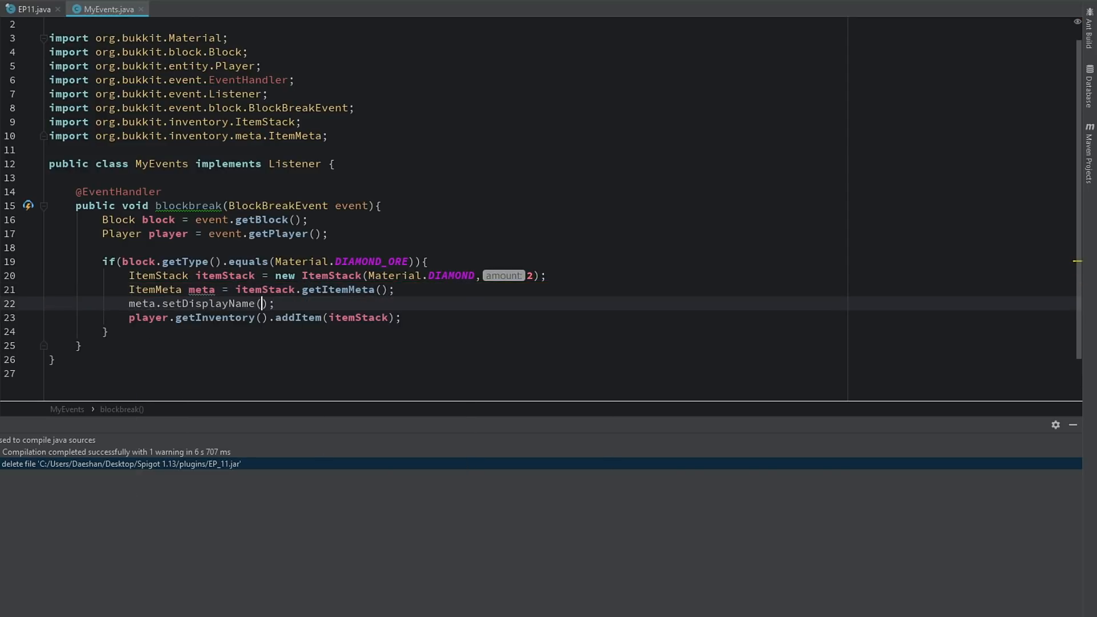
{"action": "type", "text": "ChatColor."}
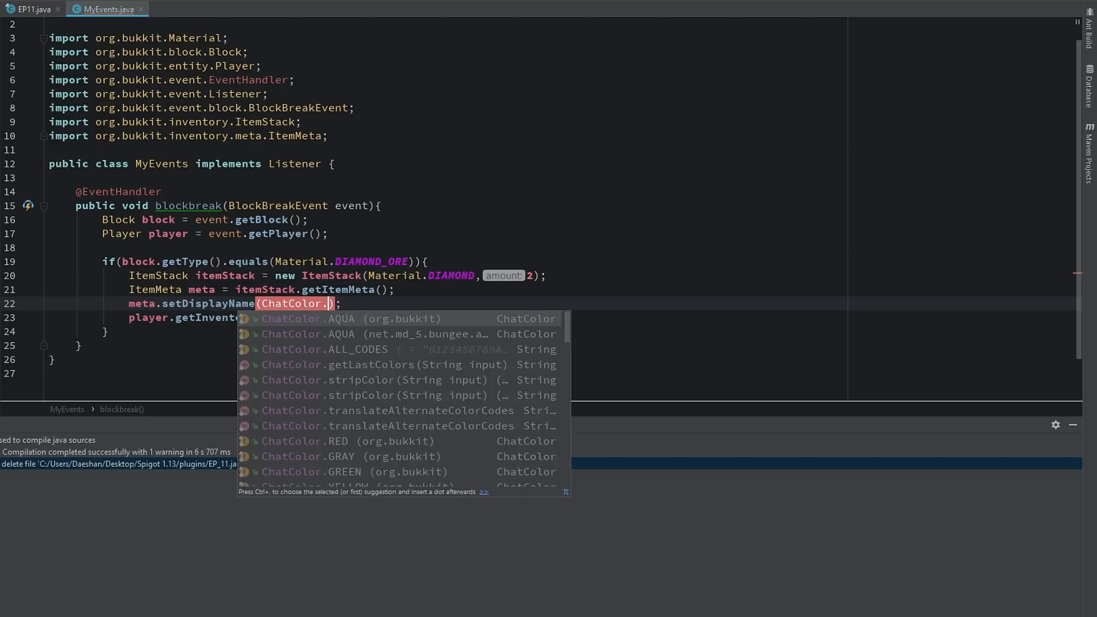
{"action": "left_click", "coordinate": [356, 318]}
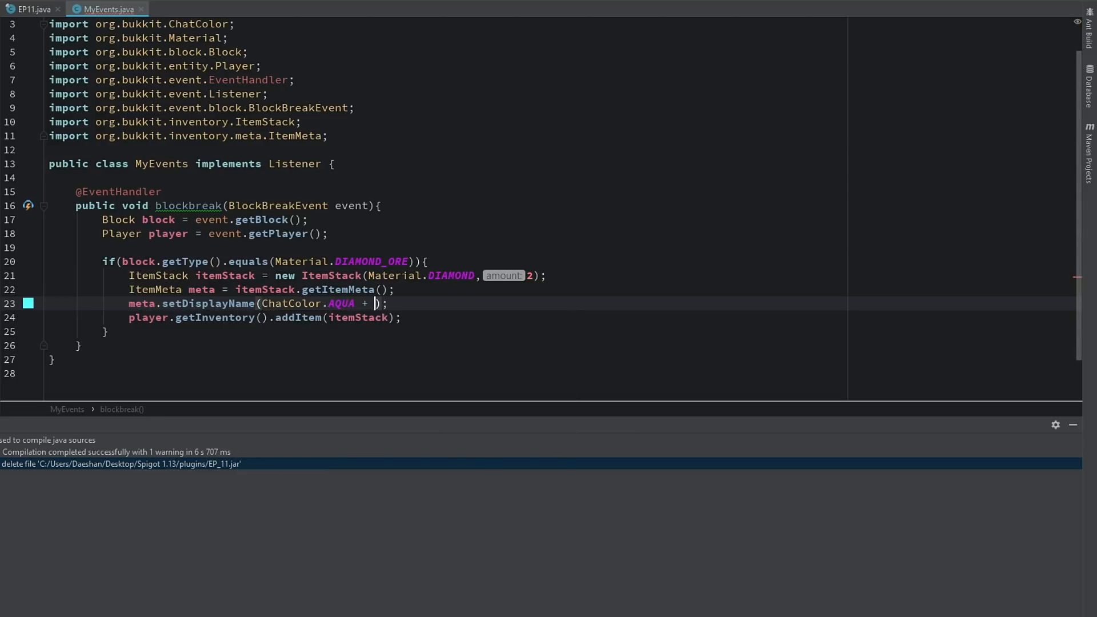
{"action": "type", "text": "\"Diamond\""}
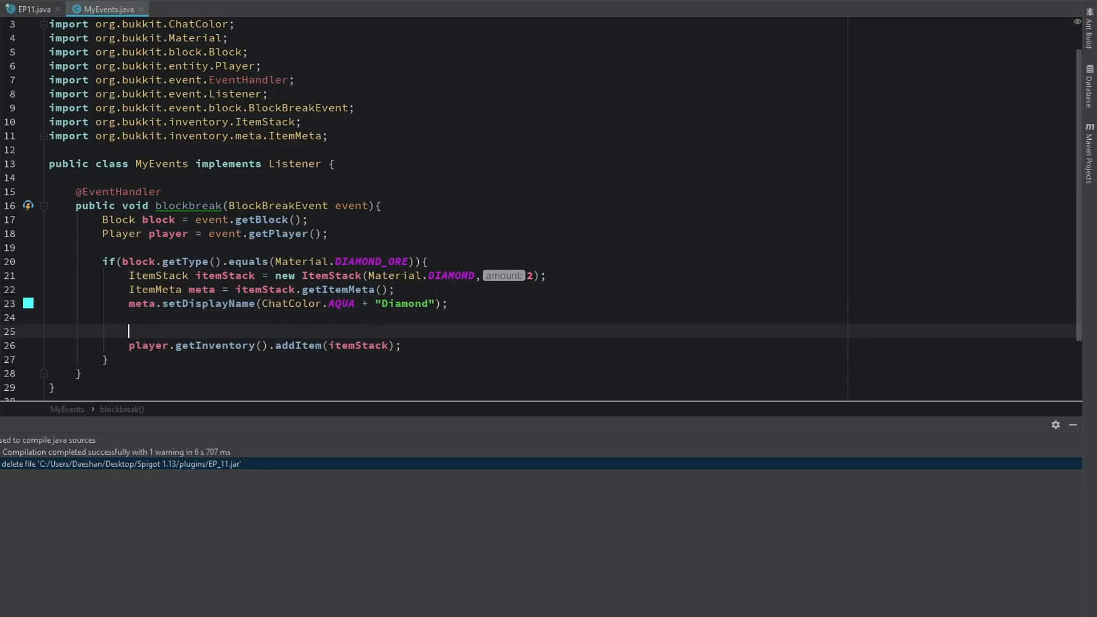
Begin a List<String> declaration on the next line for the lore.
{"action": "type", "text": "List<String>"}
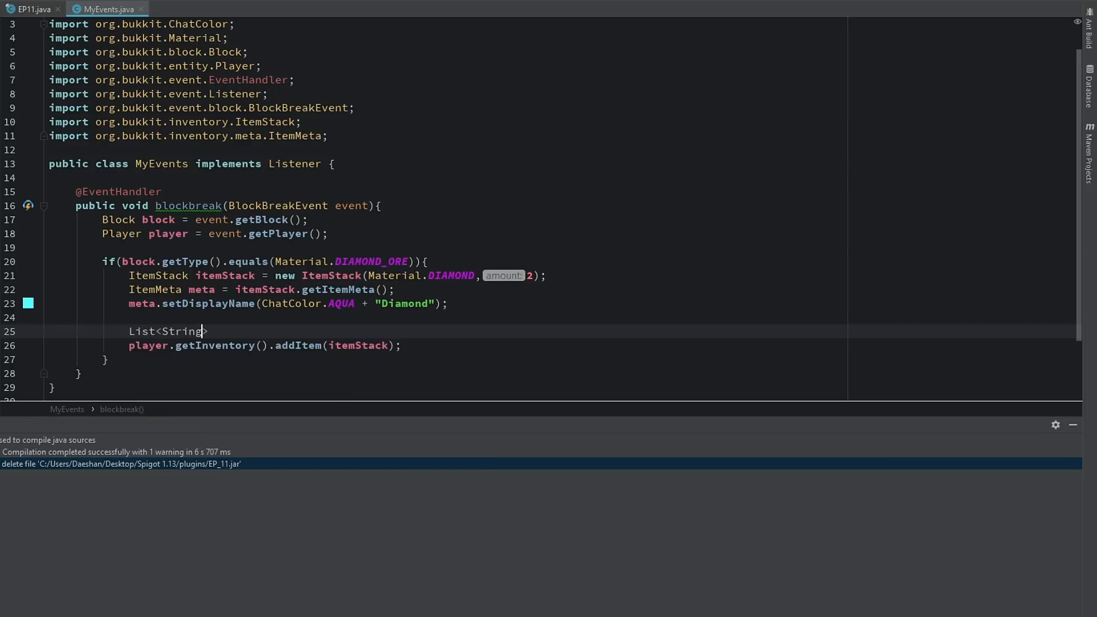
Declare lore = new ArrayList<>() of Strings with java.util.List and ArrayList imported.
{"action": "type", "text": "lore"}
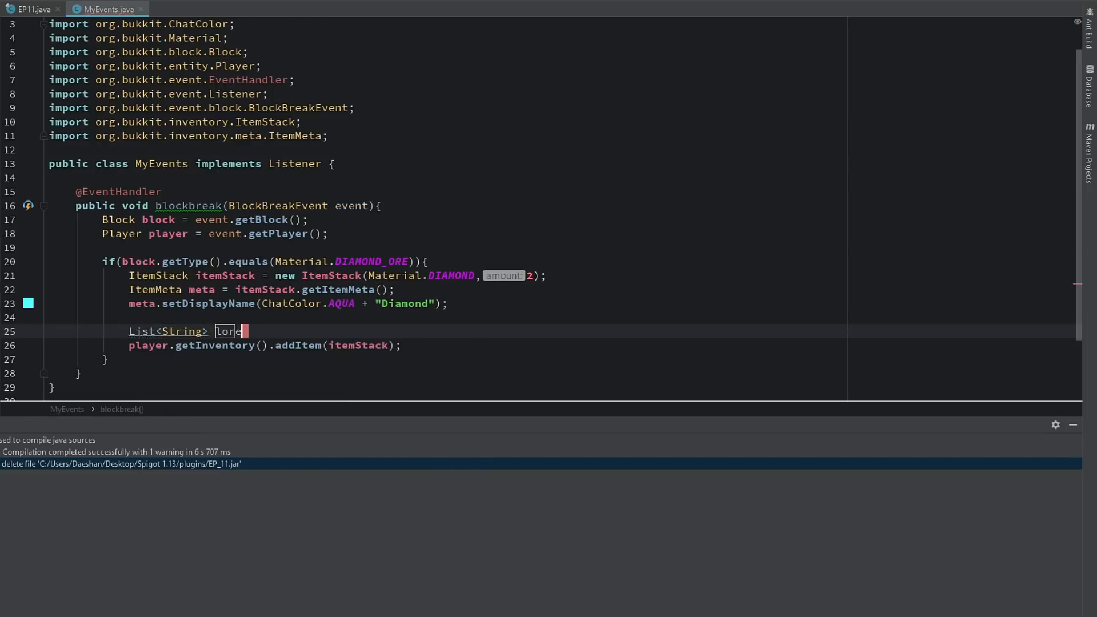
{"action": "type", "text": "= new Arr"}
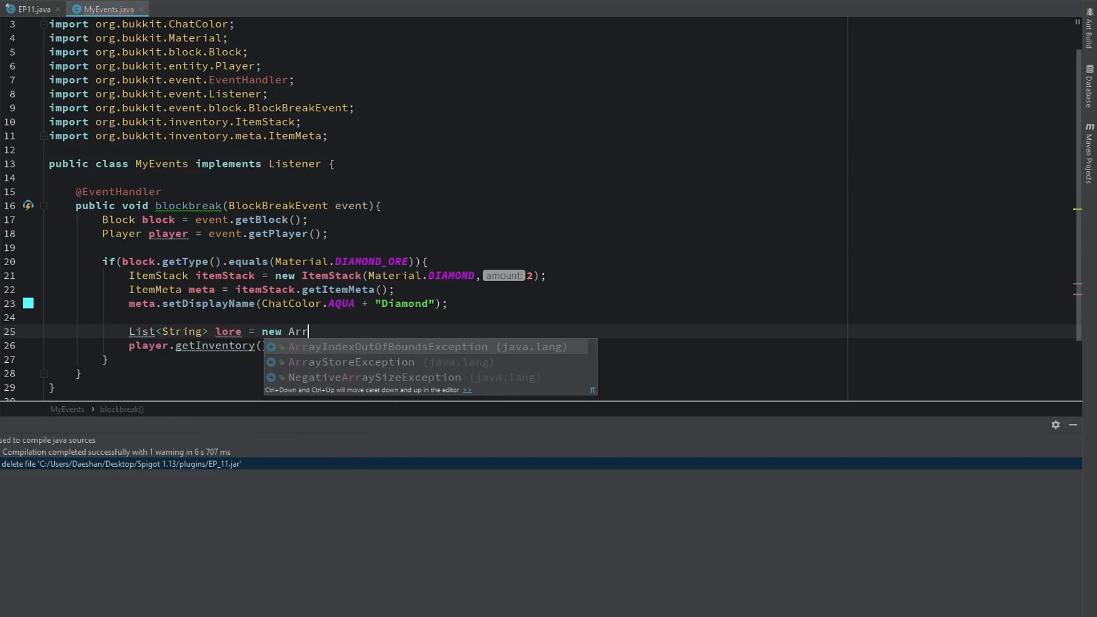
{"action": "type", "text": "ayLis"}
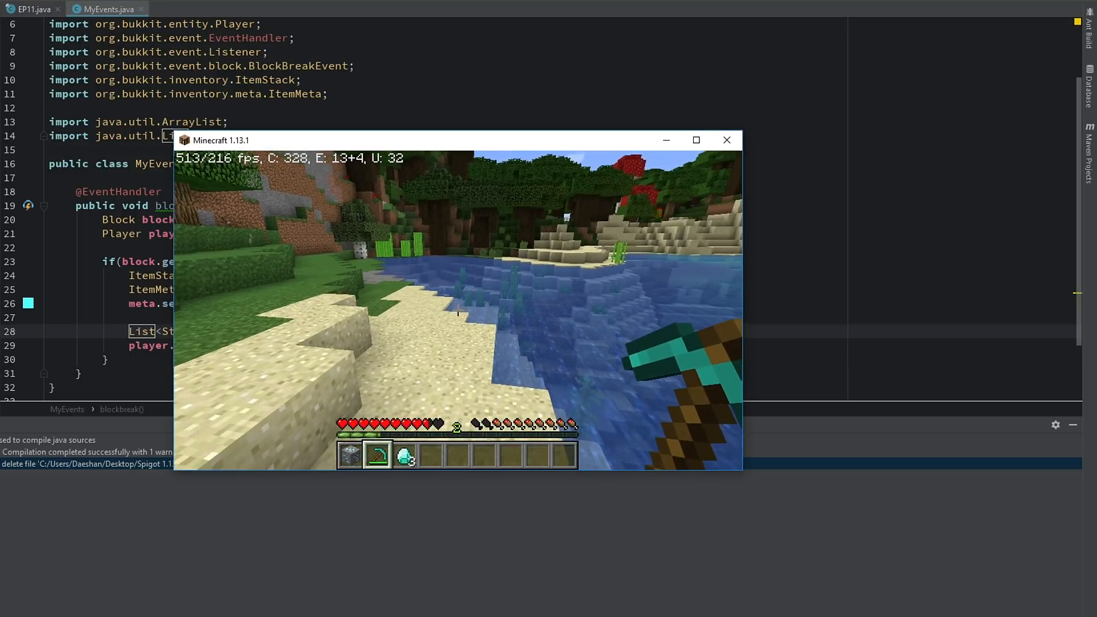
{"action": "key", "text": "Escape"}
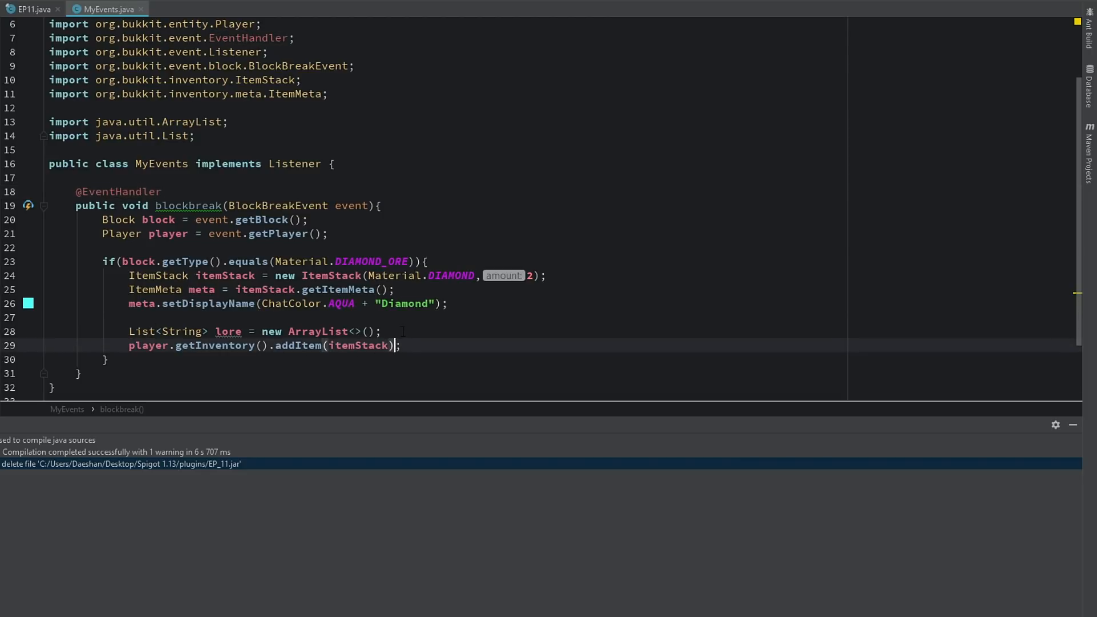
Add lore lines 'This is a diamond' and ChatColor.GREEN + "Value: $10".
{"action": "type", "text": "lore.add(\""}
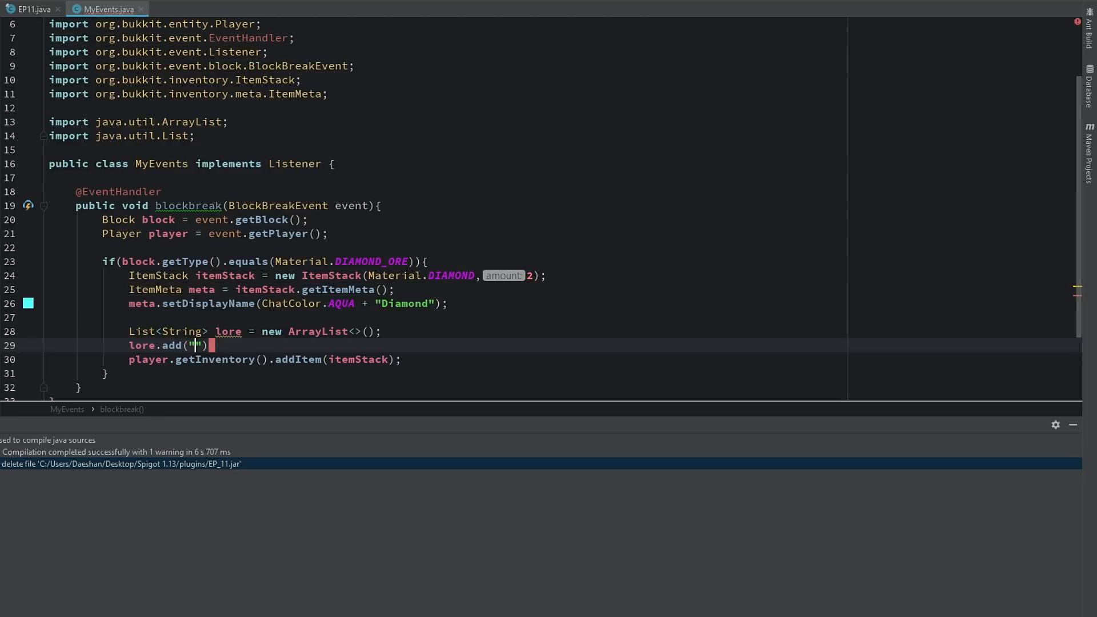
{"action": "type", "text": "This is a dimona"}
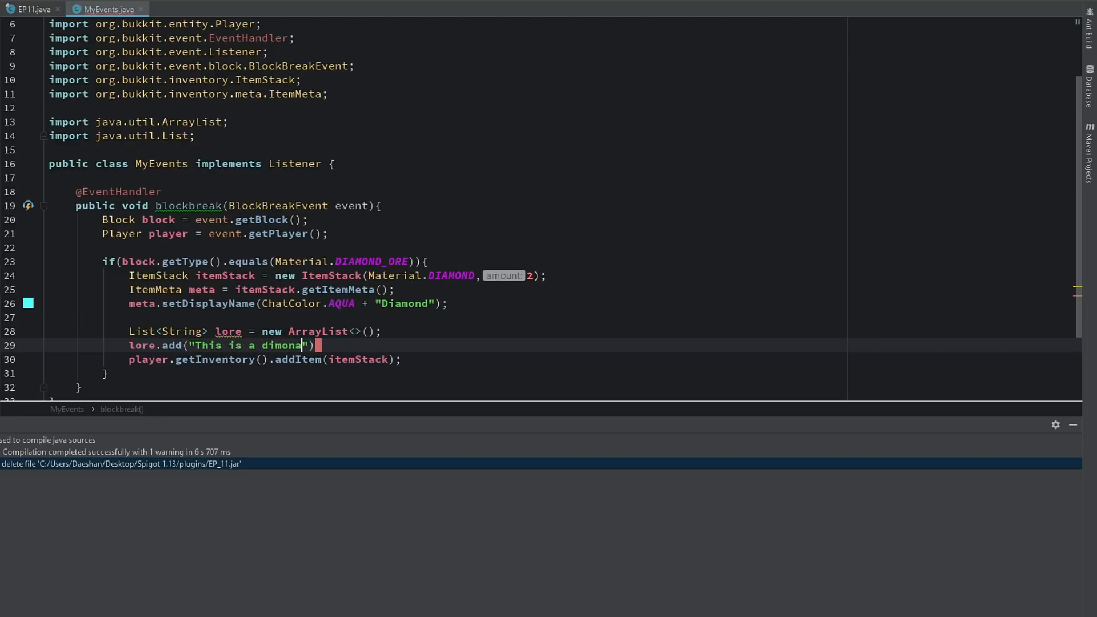
{"action": "key", "text": "BackSpace"}
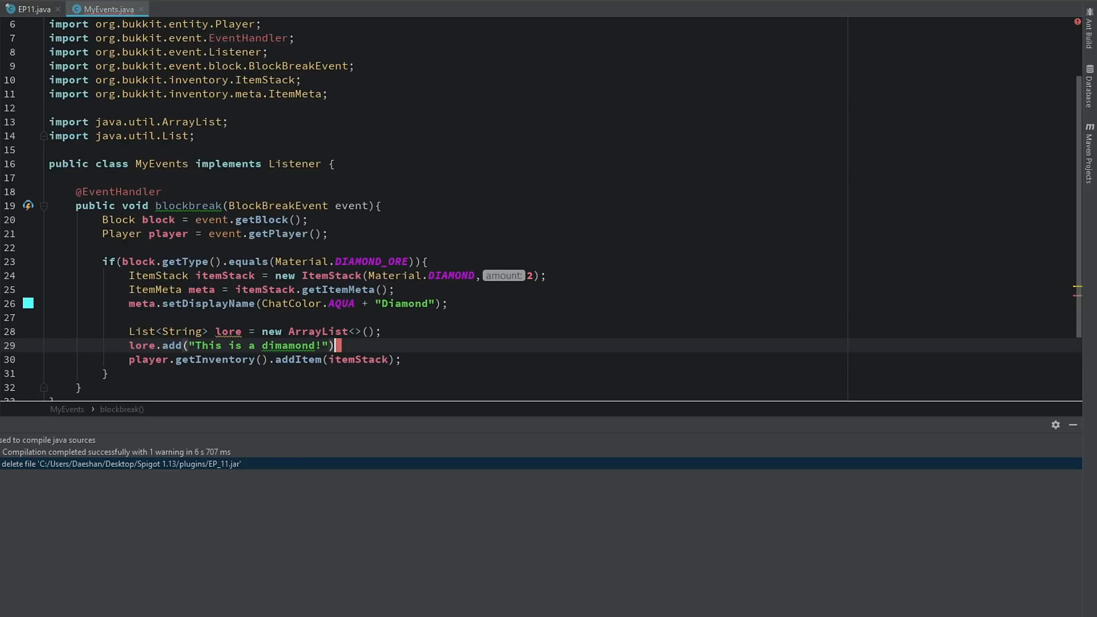
{"action": "type", "text": "lore.add("}
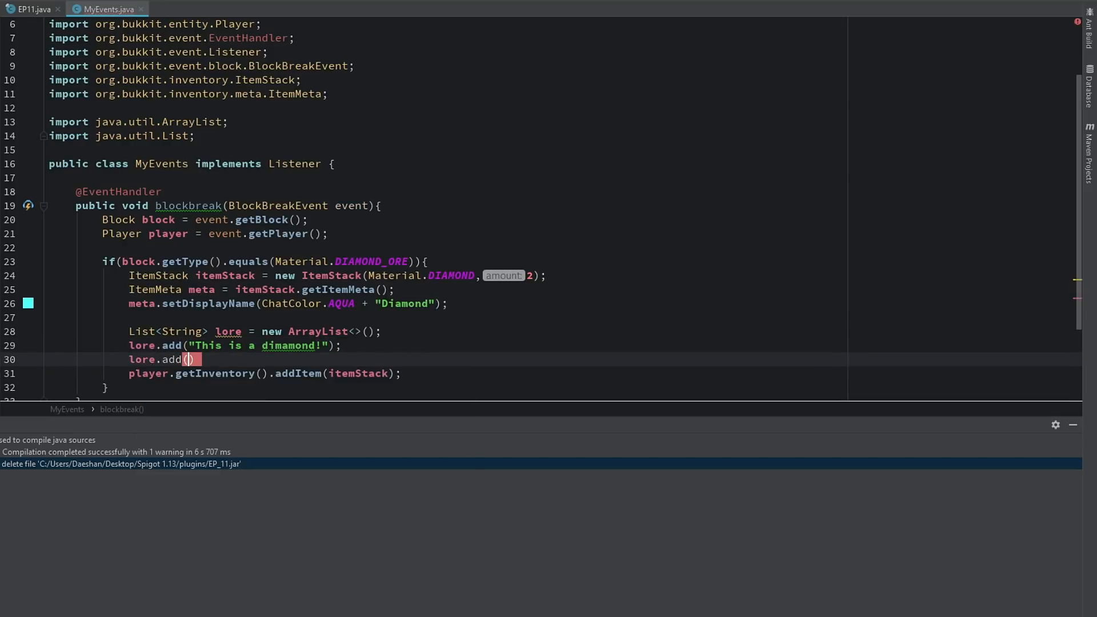
{"action": "left_click", "coordinate": [189, 359]}
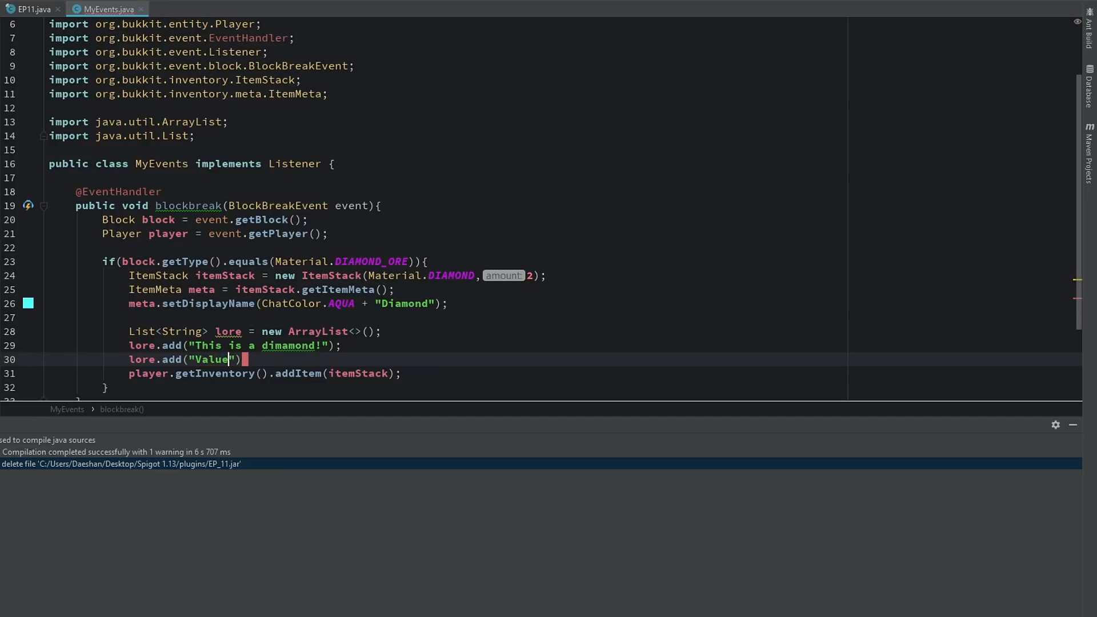
{"action": "type", "text": ":"}
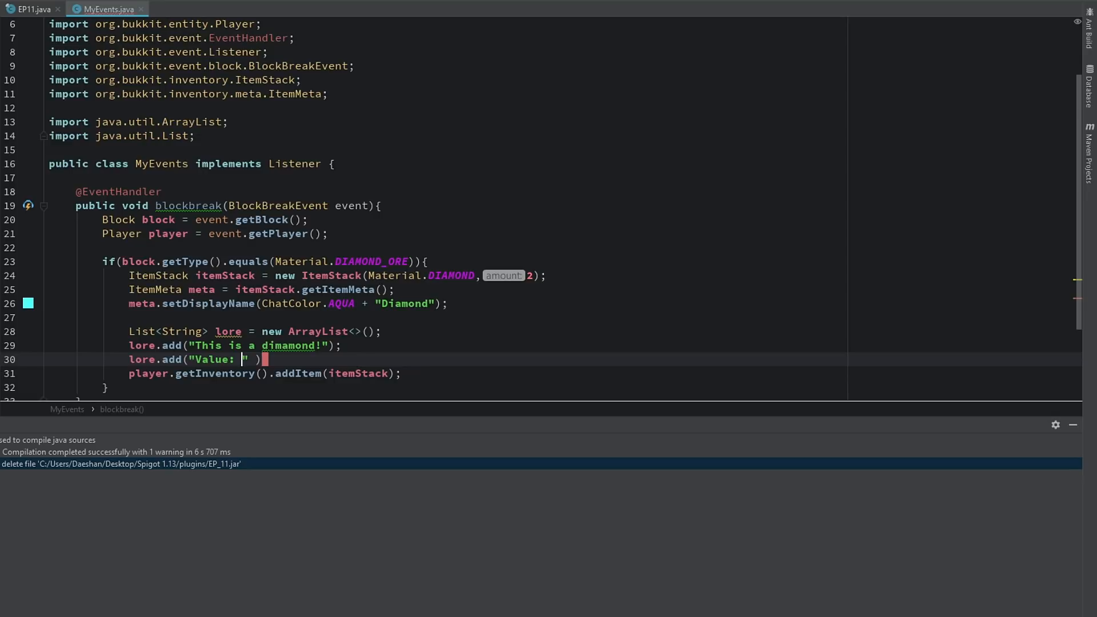
{"action": "type", "text": "$10"}
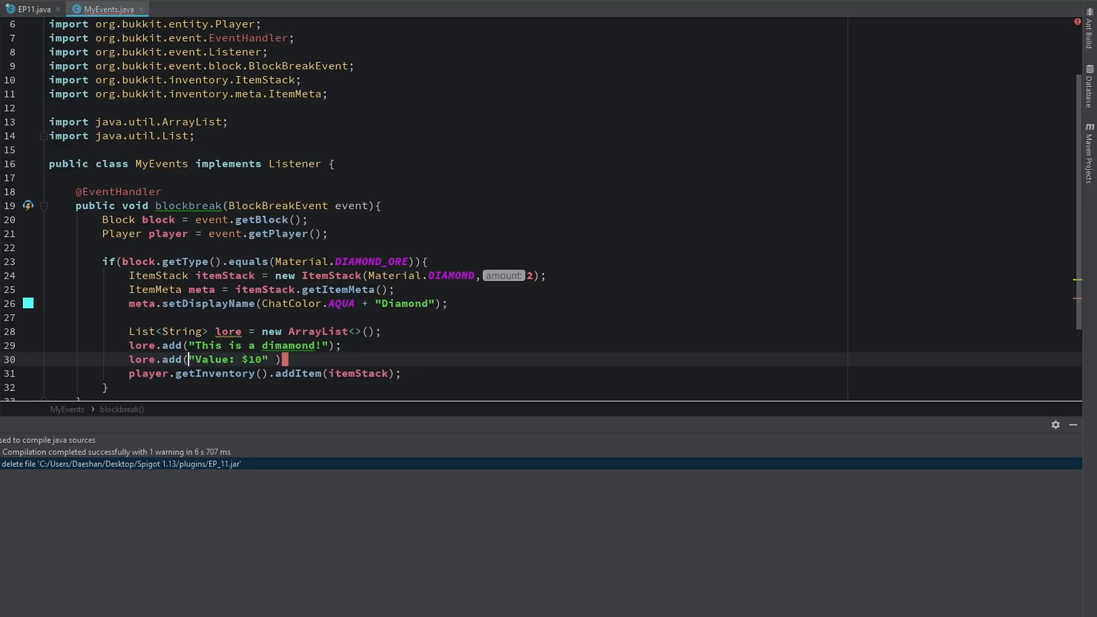
{"action": "type", "text": "ChatColor.GRE"}
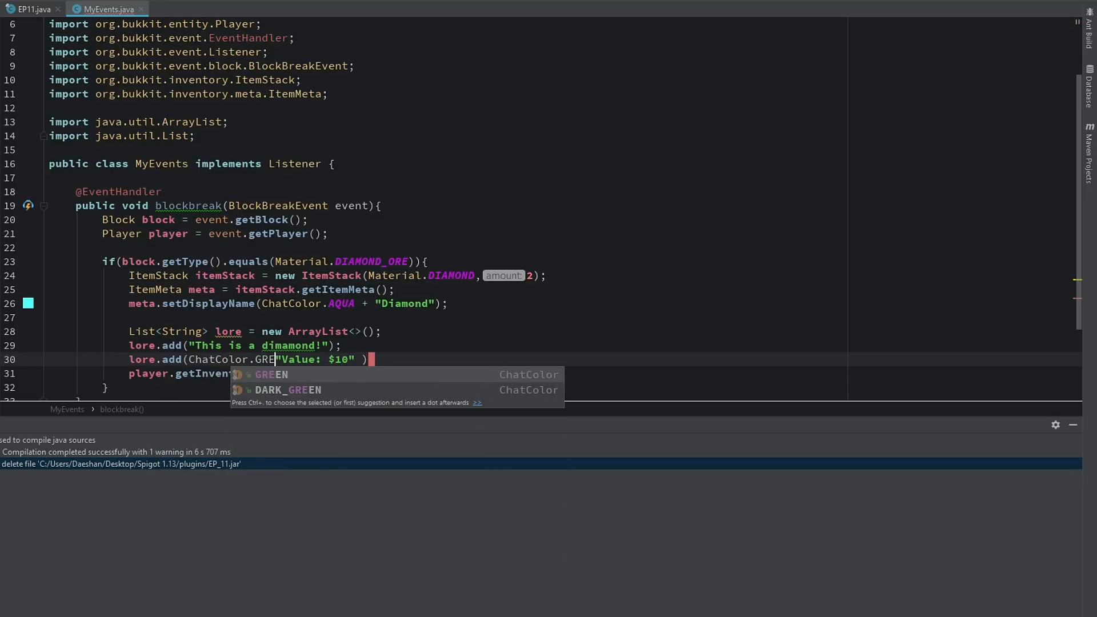
{"action": "key", "text": "Enter"}
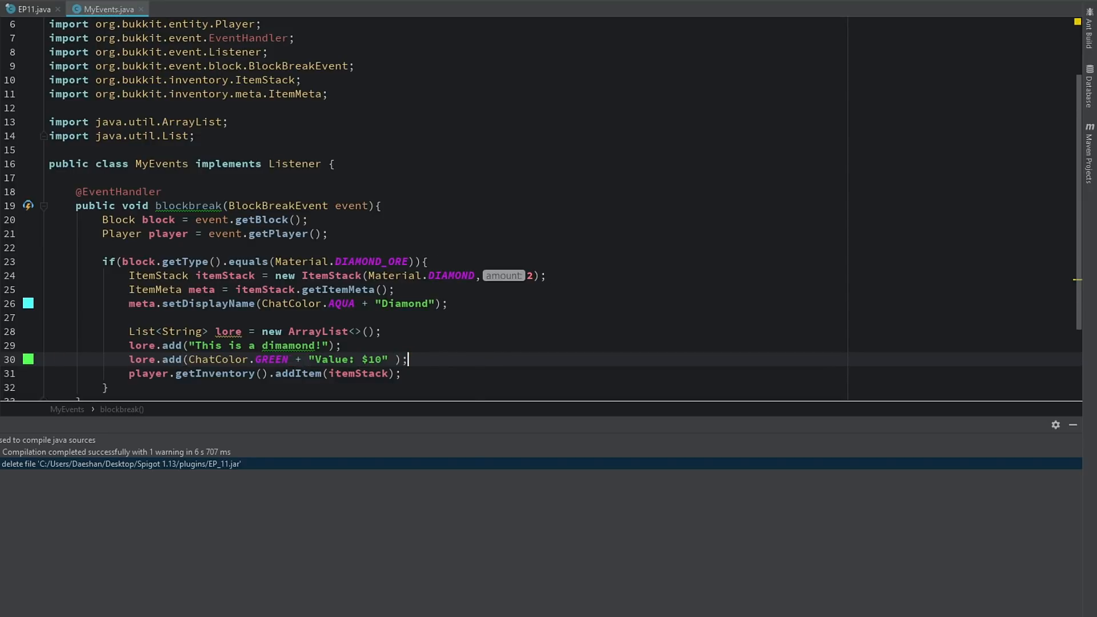
Reformat, then apply the lore via meta.setLore(lore) and itemStack.setItemMeta(meta).
{"action": "key", "text": "enter"}
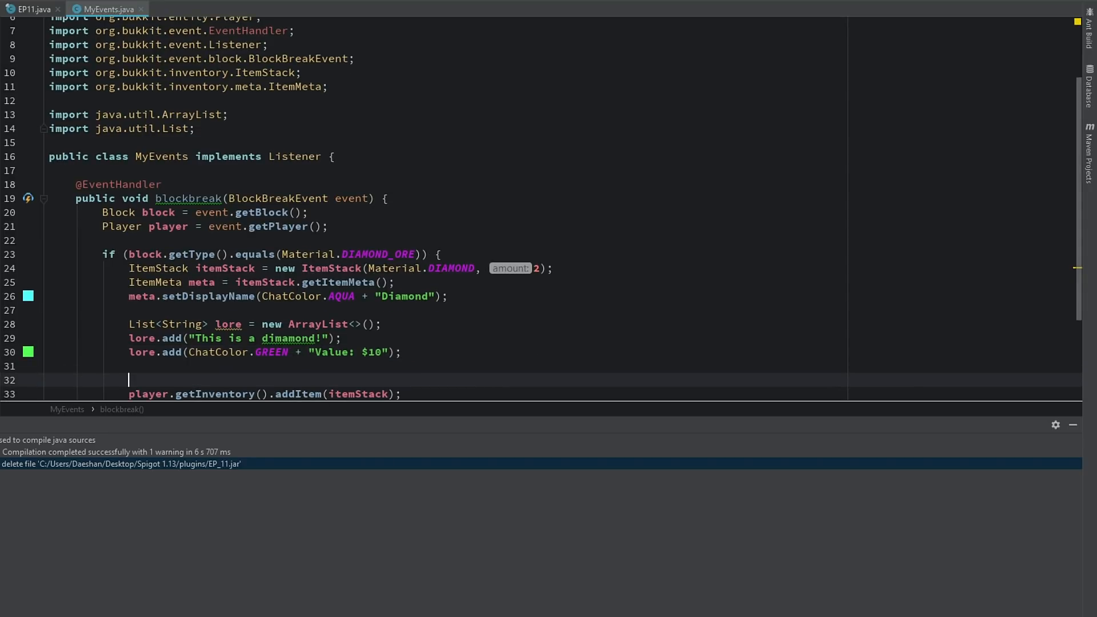
{"action": "type", "text": "itemStack.set"}
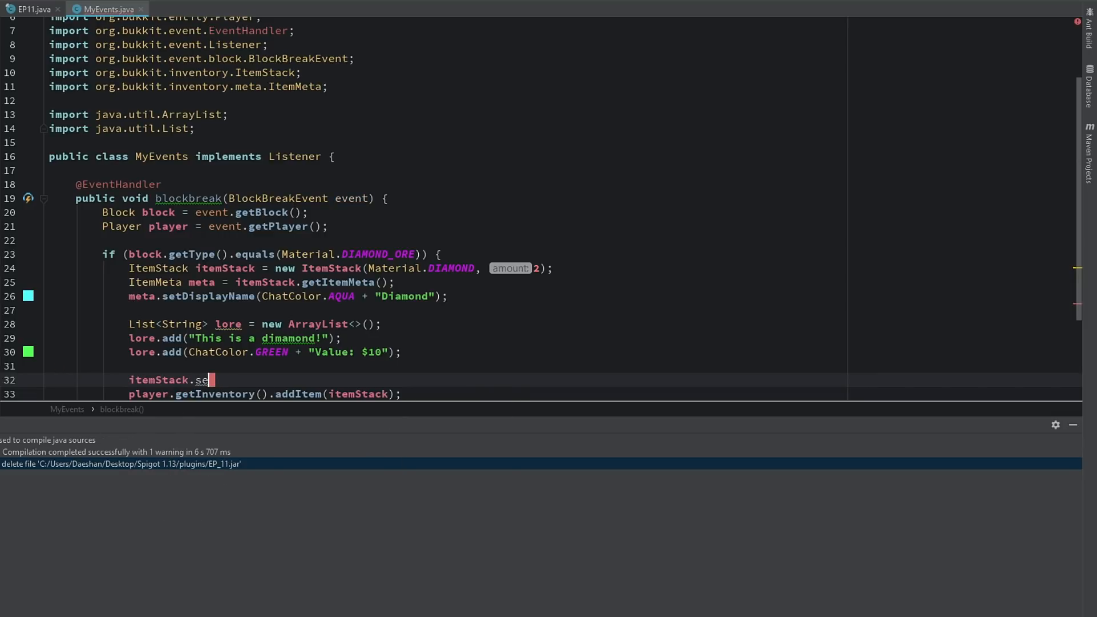
{"action": "type", "text": "meta"}
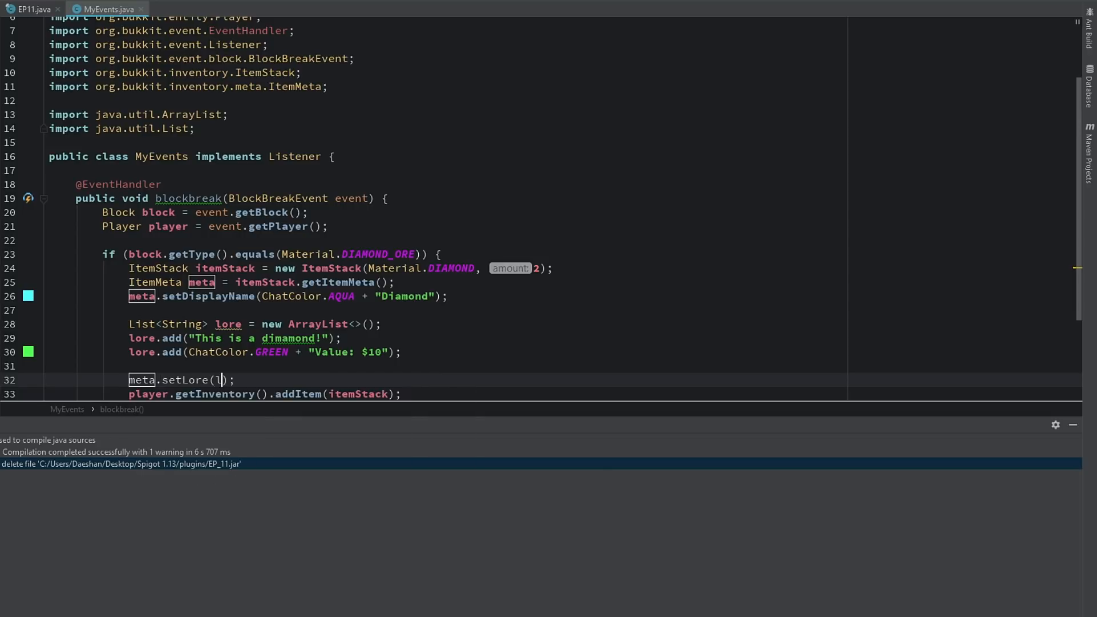
{"action": "type", "text": "ite"}
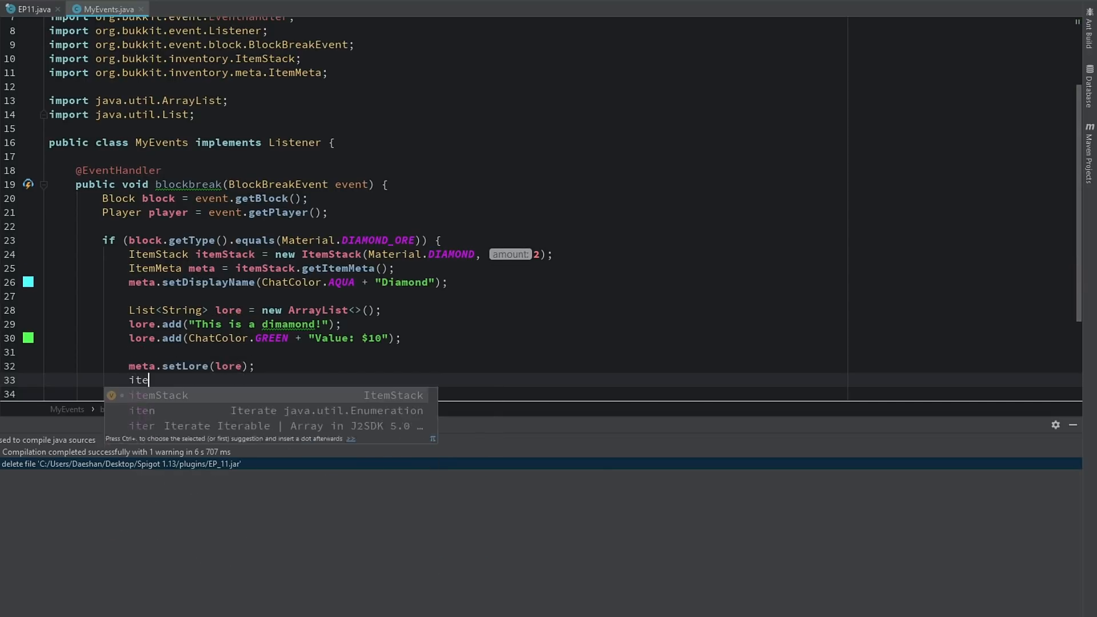
{"action": "left_click", "coordinate": [158, 395]}
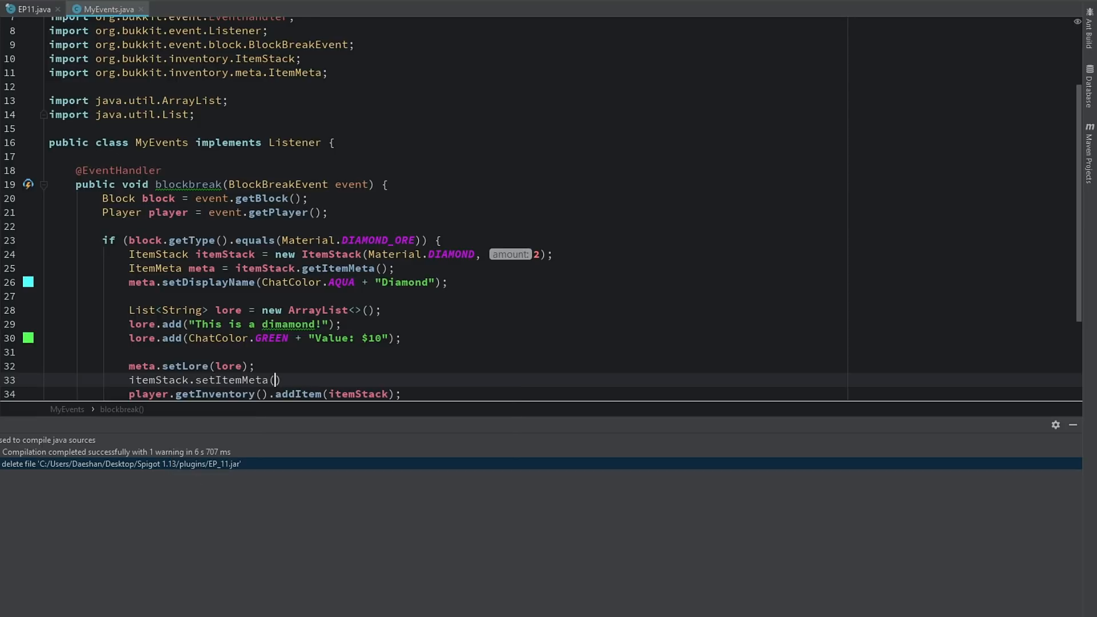
{"action": "type", "text": "meta);"}
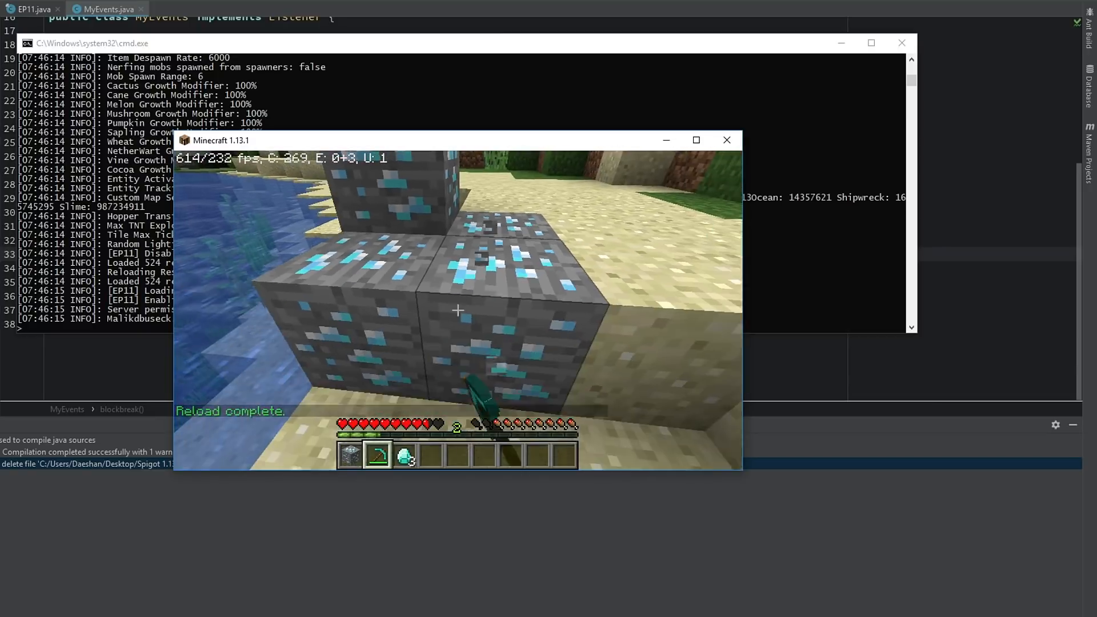
Toggle the inventory in Minecraft while reloading and collecting the mined Diamonds.
{"action": "key", "text": "e"}
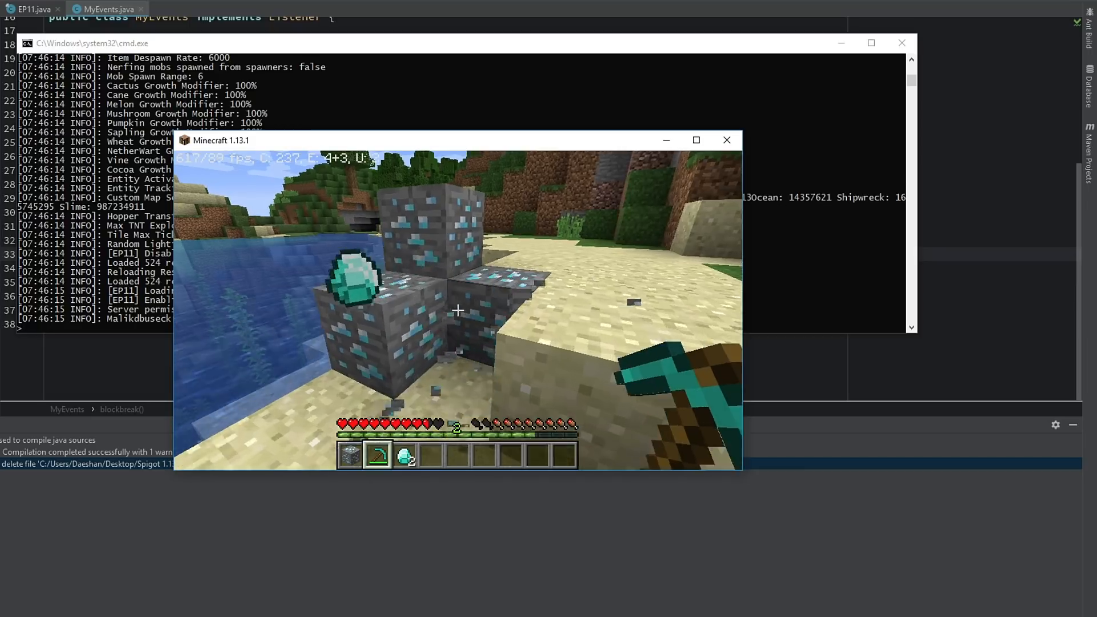
{"action": "key", "text": "e"}
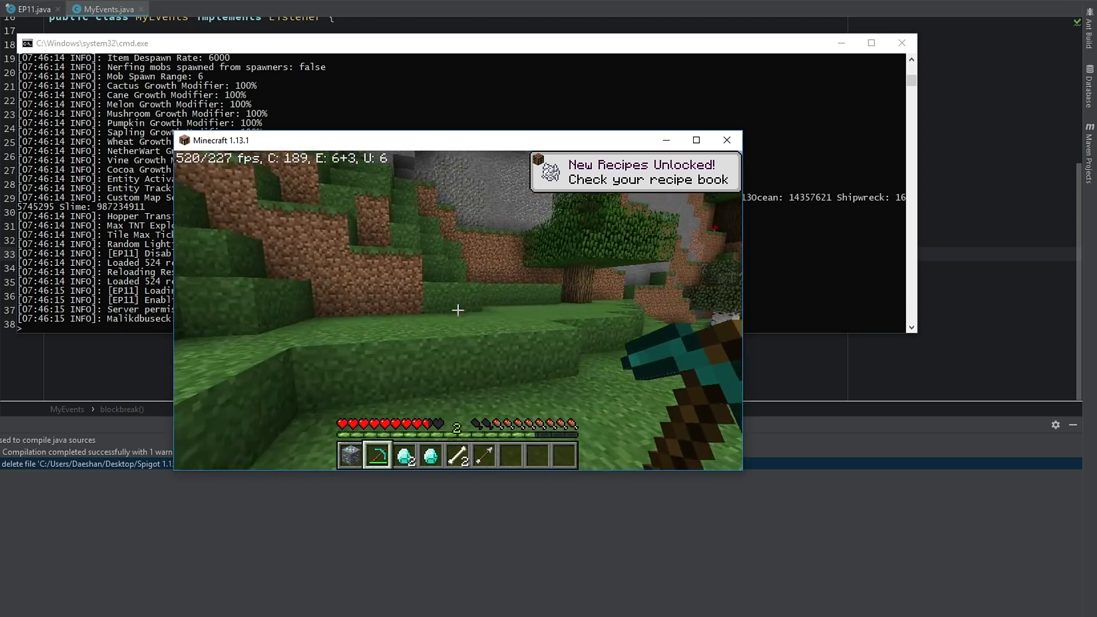
{"action": "mouse_move", "coordinate": [457, 309]}
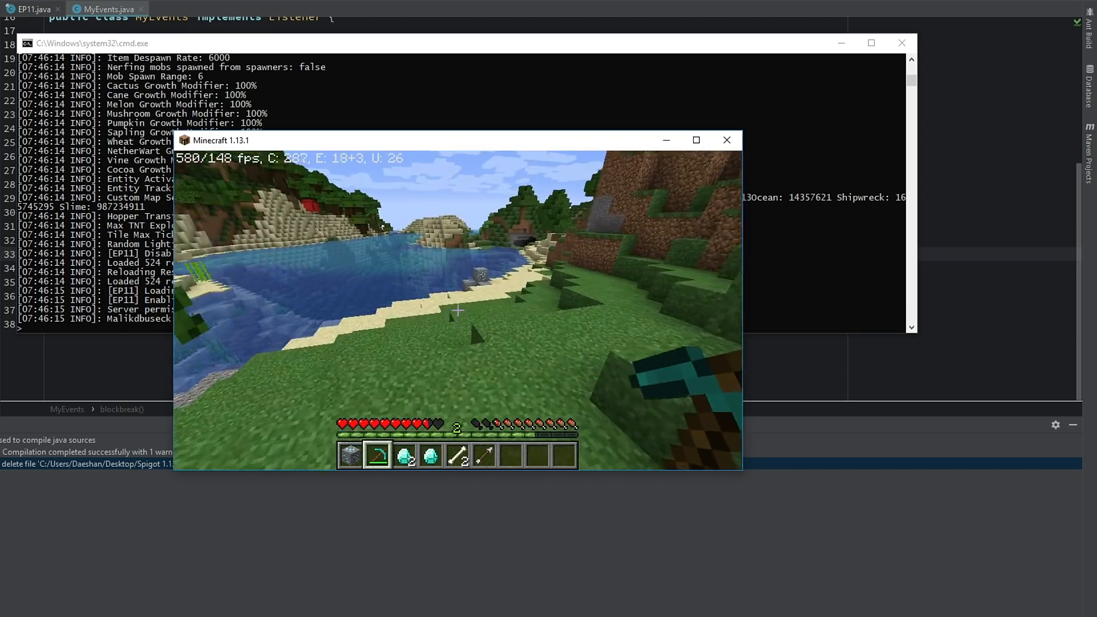